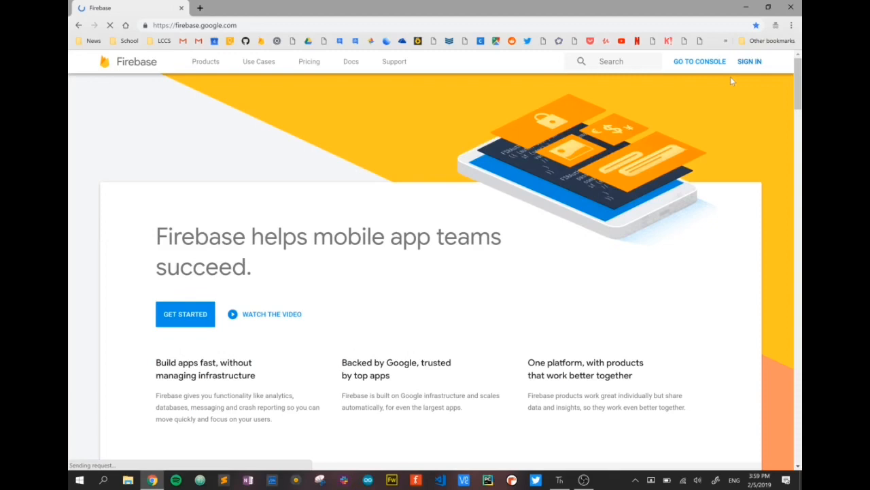
- Sign in to Firebase with the Google account password and go to the console
click(749, 62)
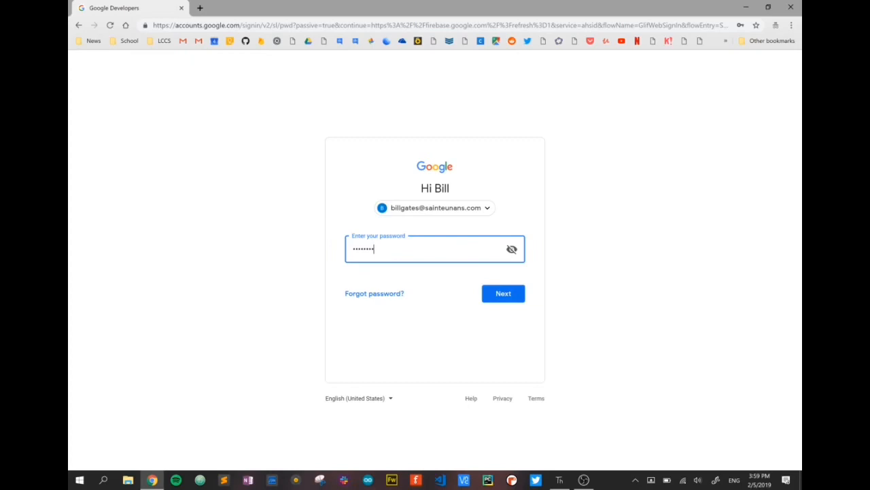
click(503, 293)
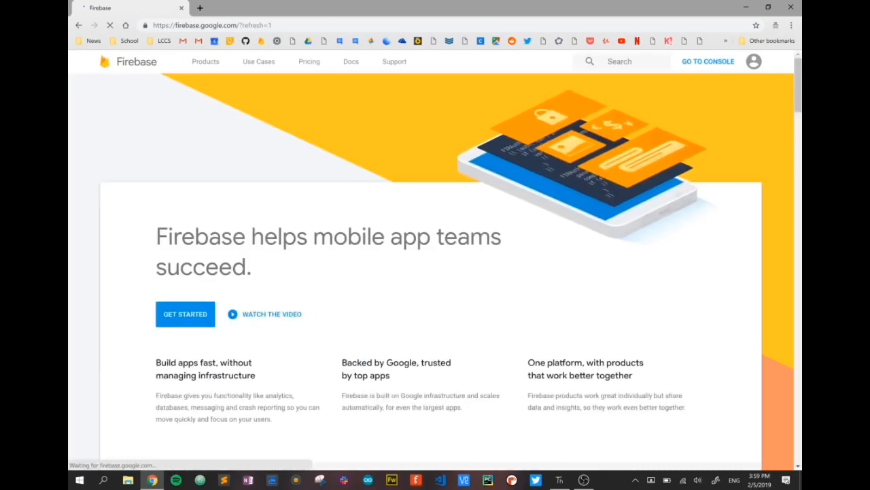
mouse_move(707, 71)
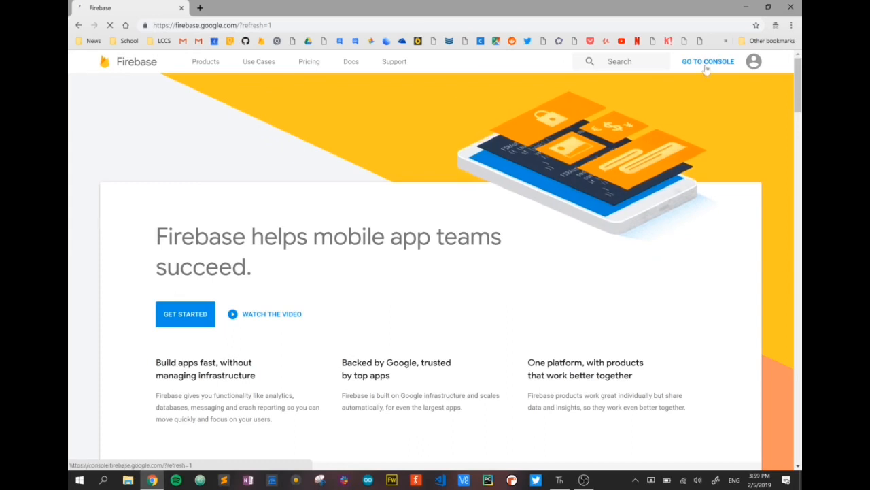
click(707, 61)
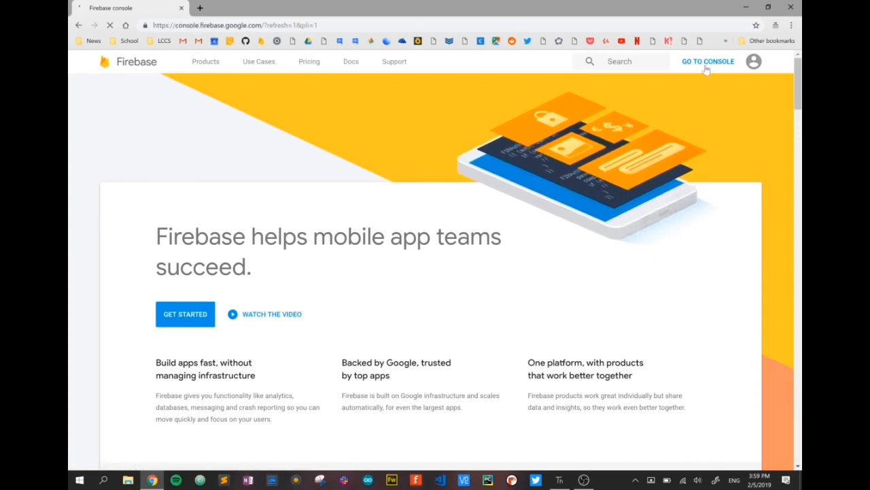
- Add a project named microbittempreader, accept the analytics data-sharing terms, and create it
click(707, 61)
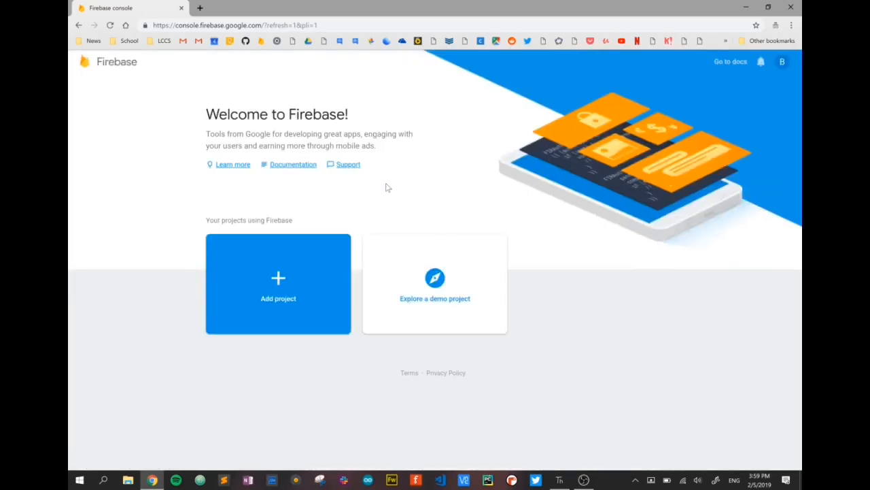
mouse_move(138, 334)
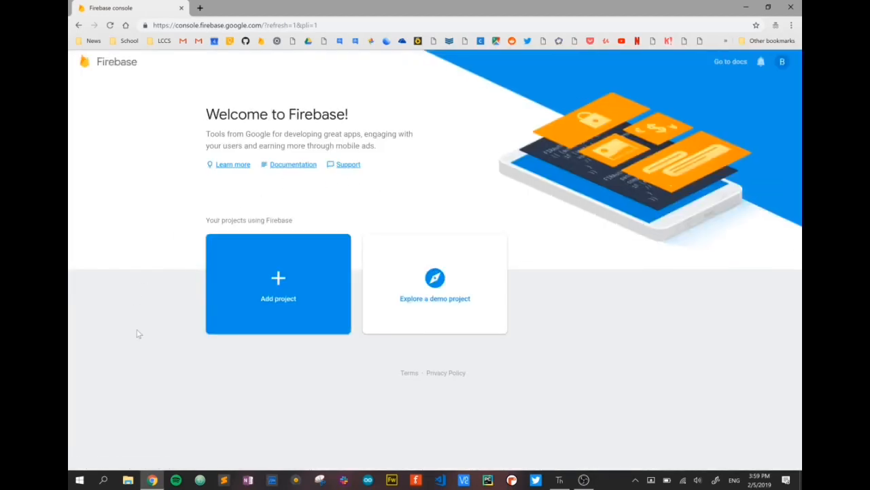
click(278, 283)
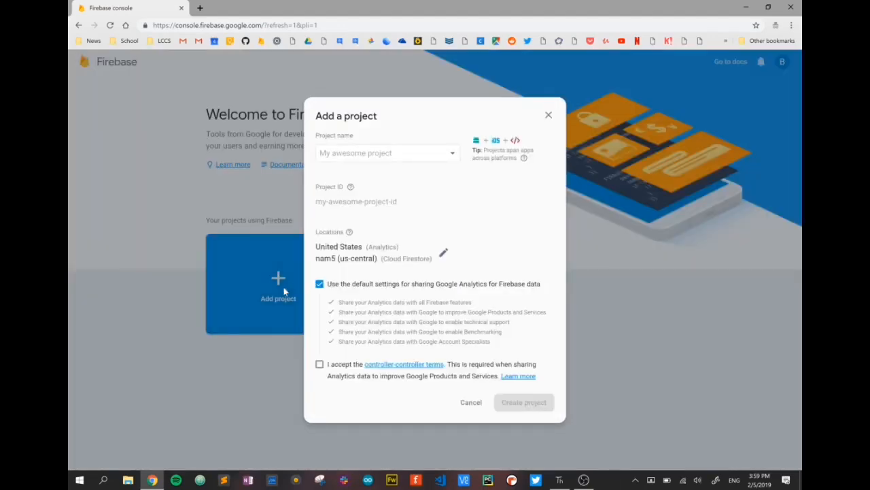
click(381, 152)
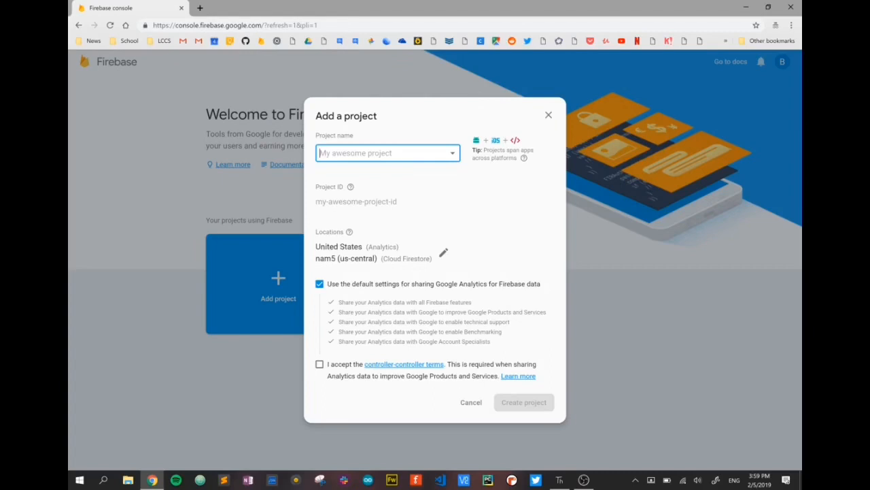
text(microbit)
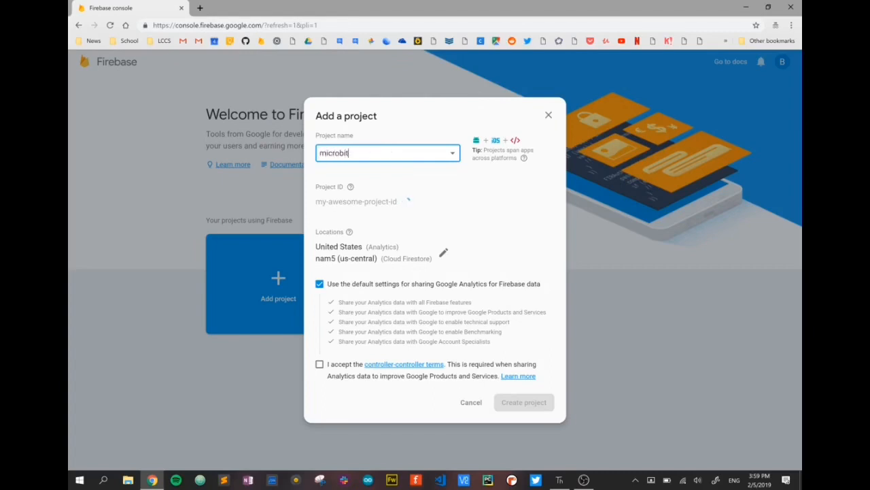
text(tempreader)
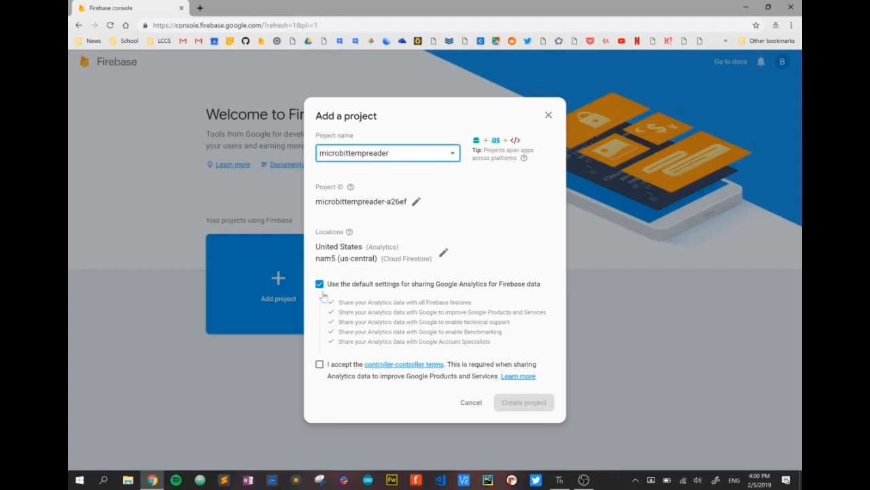
click(319, 364)
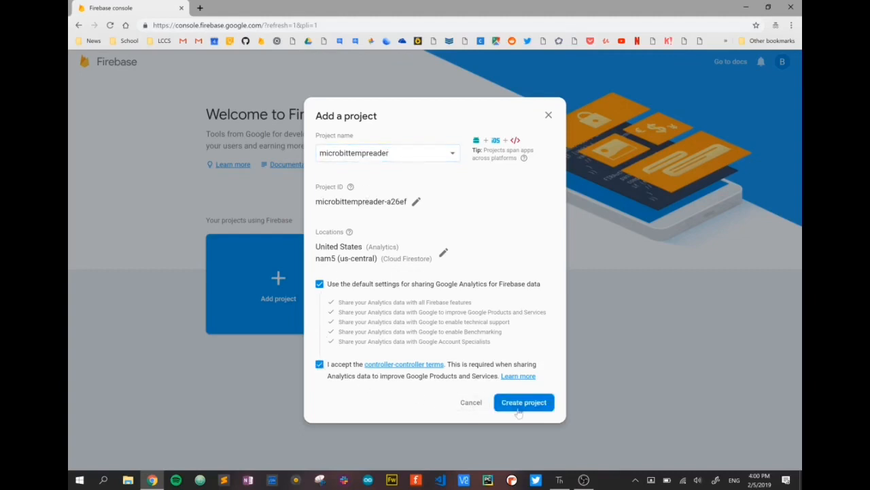
click(523, 402)
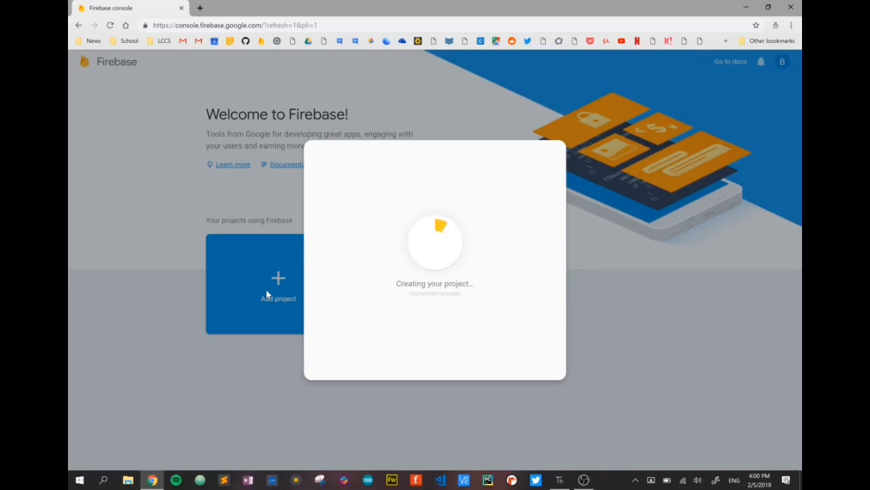
mouse_move(520, 446)
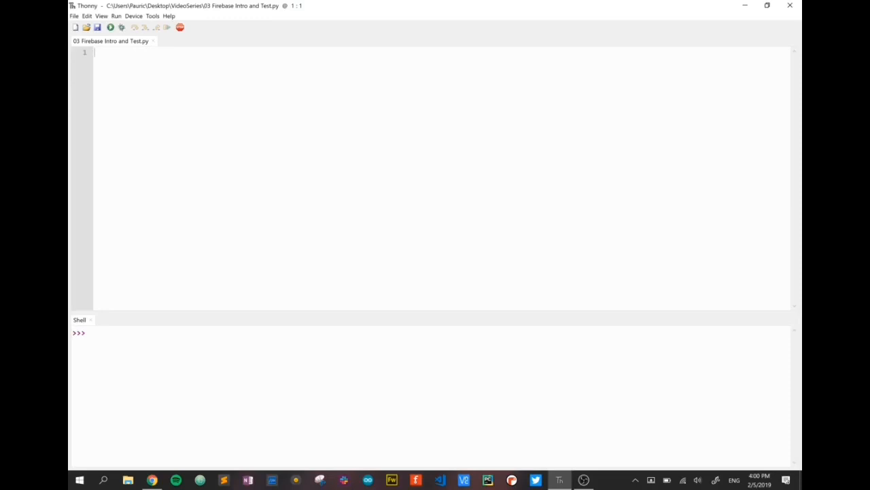
mouse_move(527, 476)
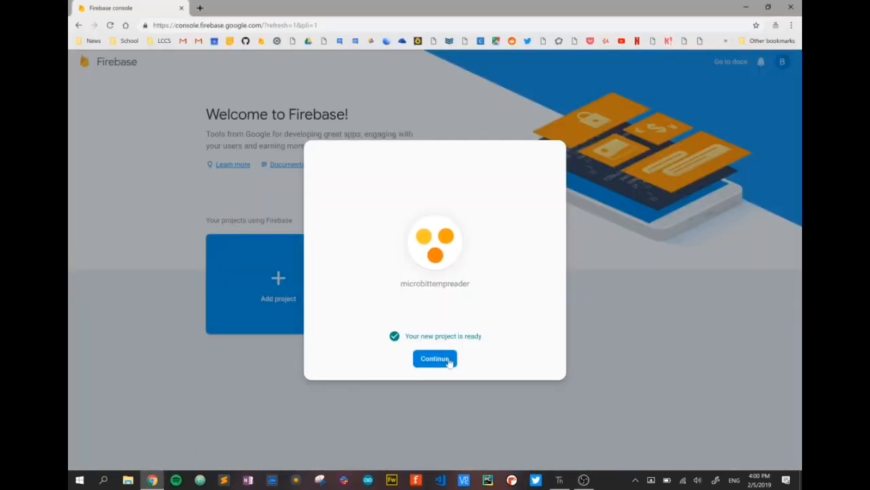
- Continue into the ready microbittempreader project's overview page
click(435, 358)
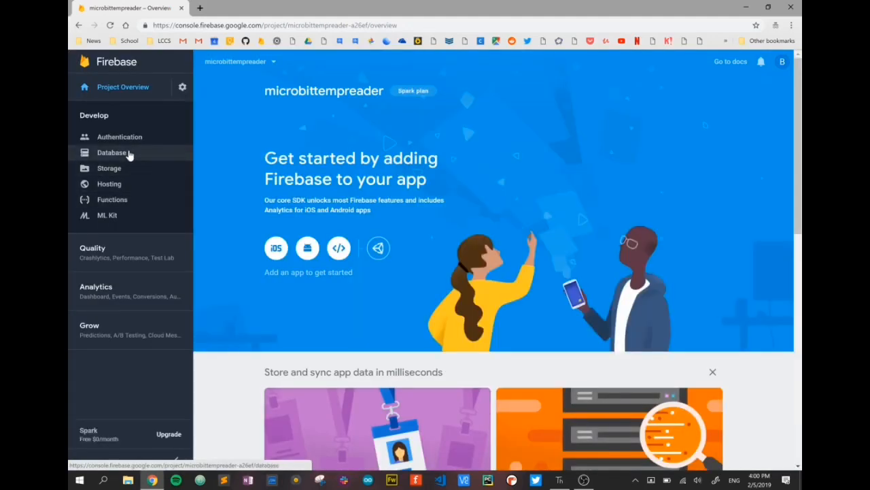
- Create and enable a Cloud Firestore database with test mode rules, then open it
click(112, 152)
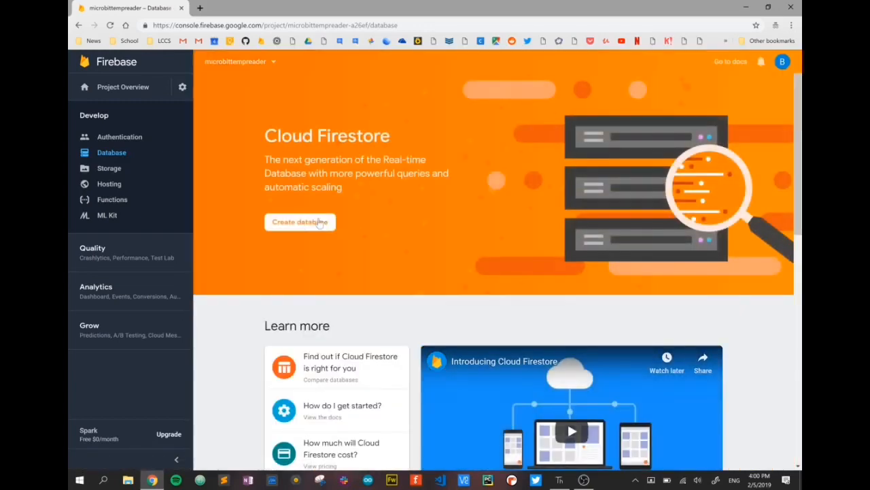
click(300, 221)
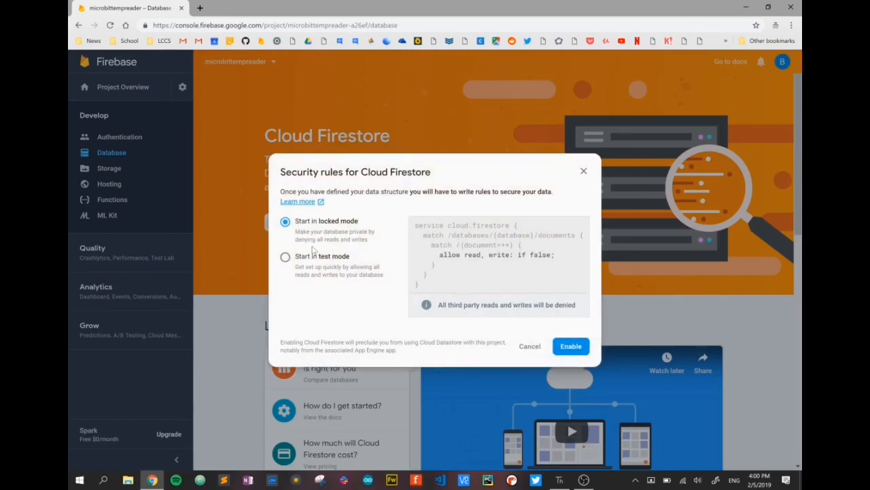
click(285, 256)
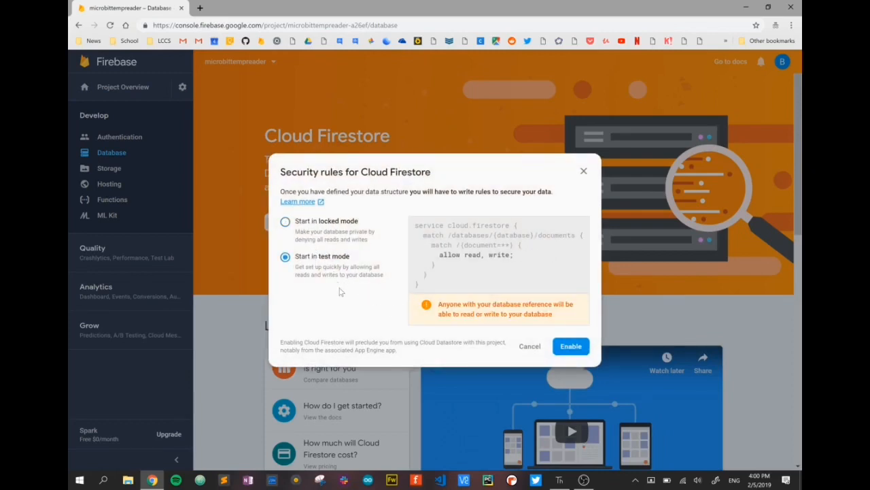
click(571, 346)
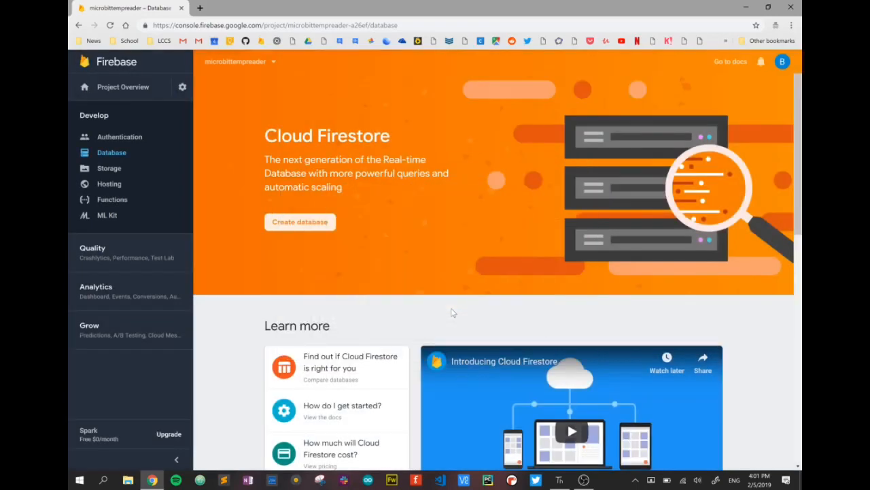
click(300, 221)
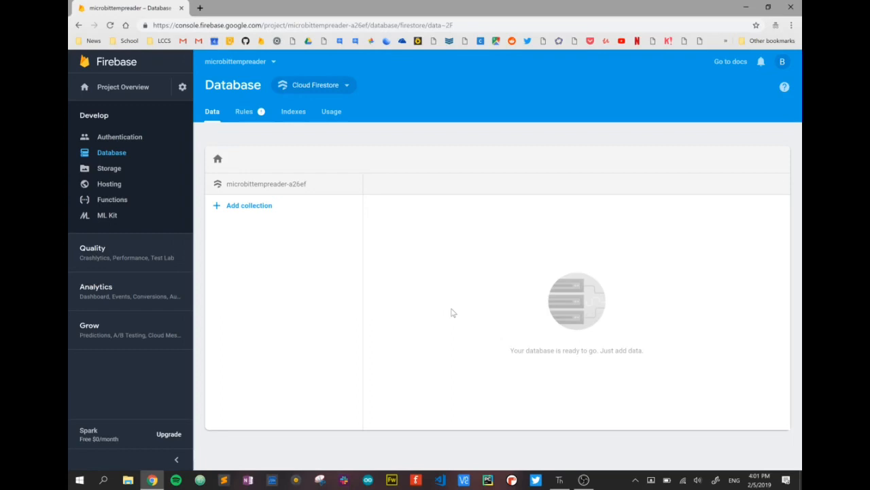
mouse_move(426, 293)
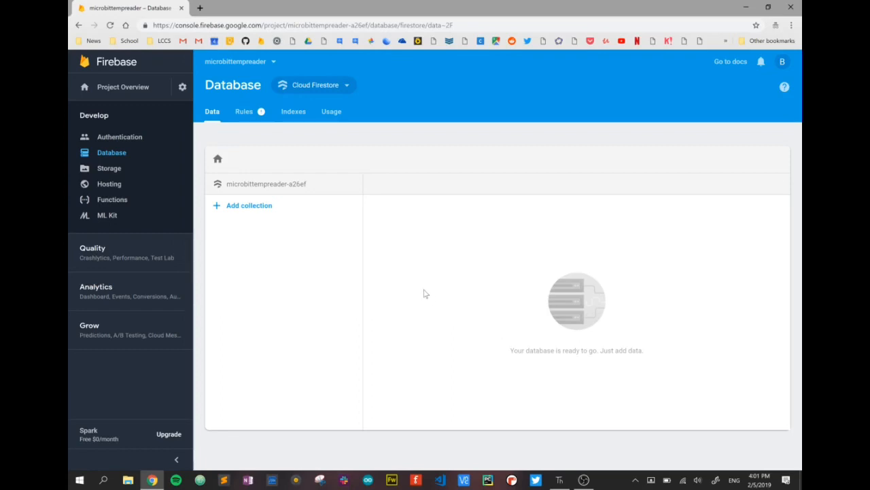
click(313, 84)
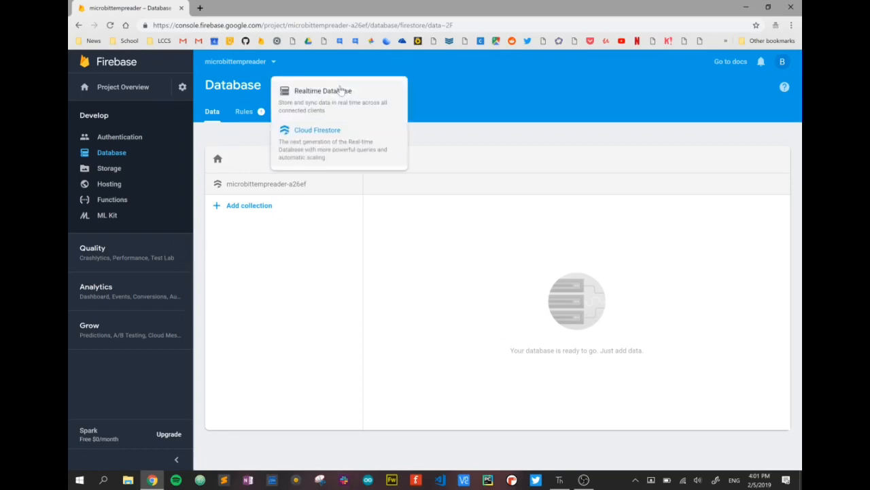
click(320, 90)
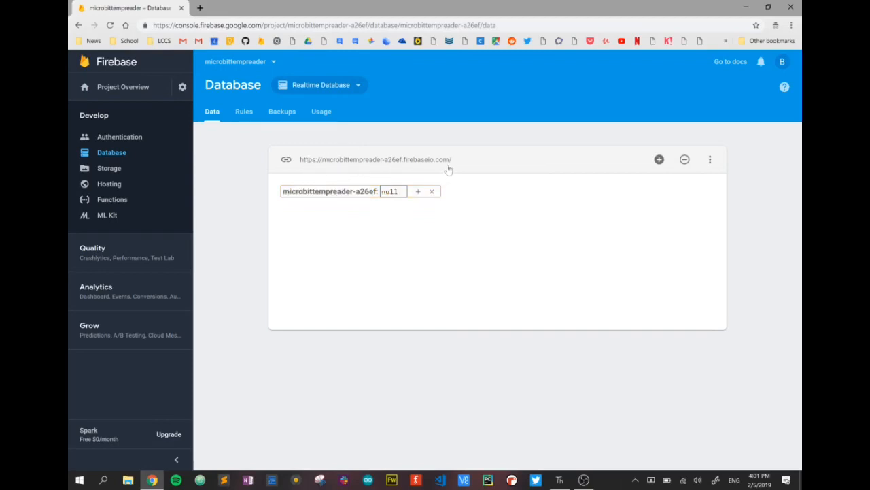
mouse_move(444, 159)
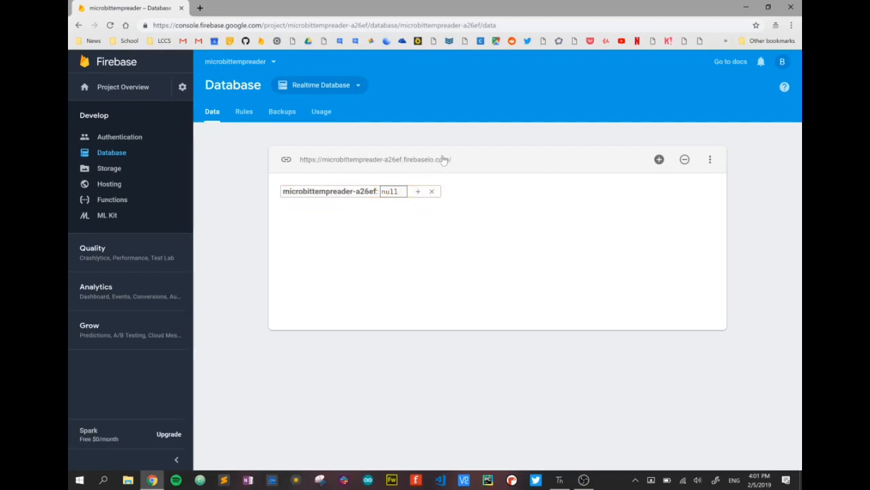
click(474, 260)
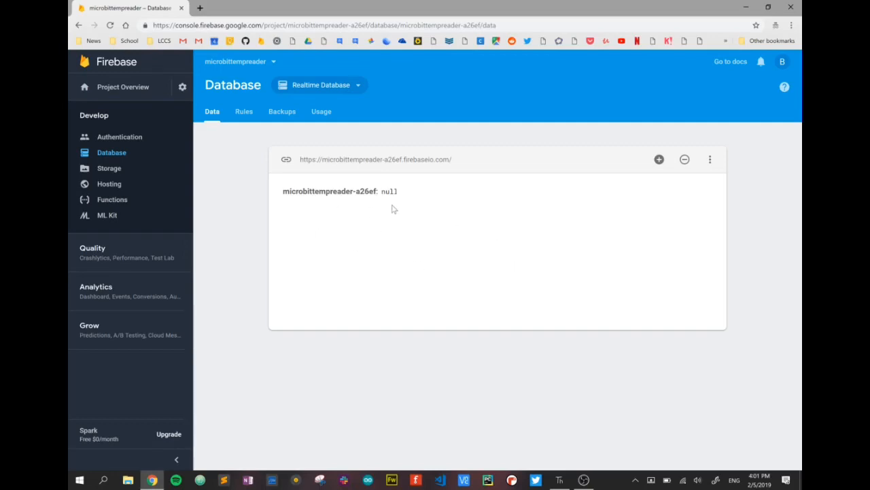
mouse_move(353, 145)
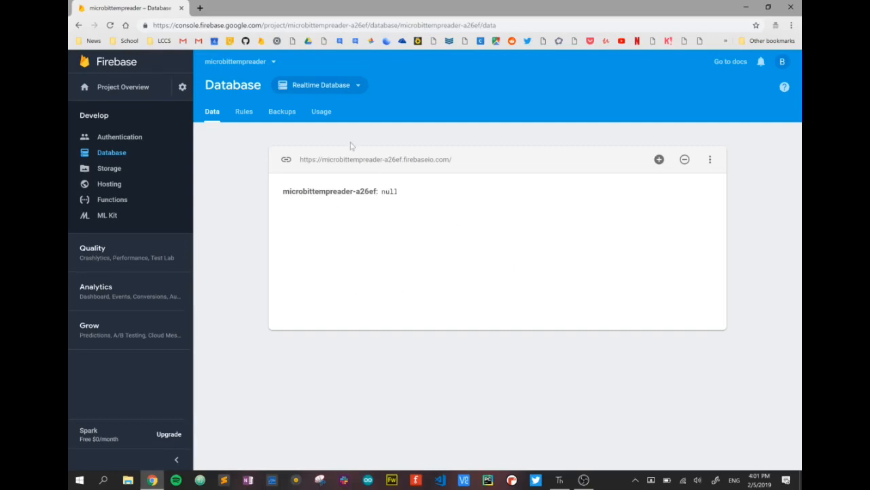
- Change the .read and .write rules from false to true and publish them
click(243, 111)
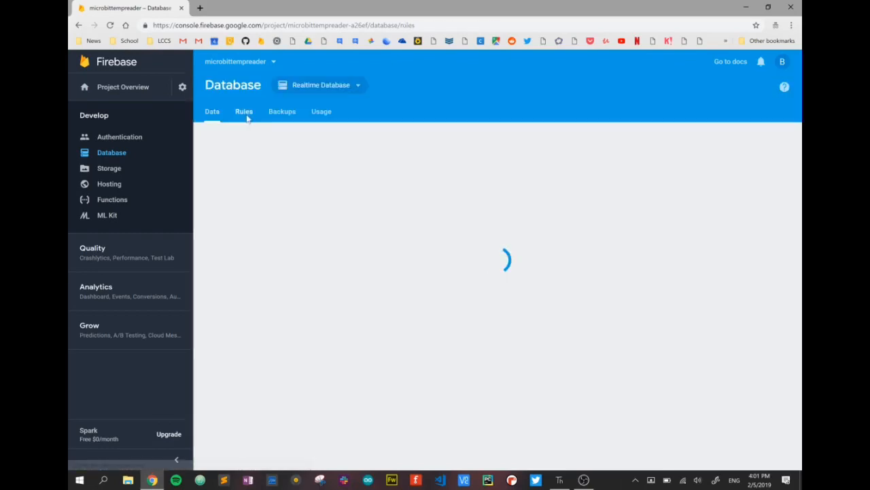
click(244, 111)
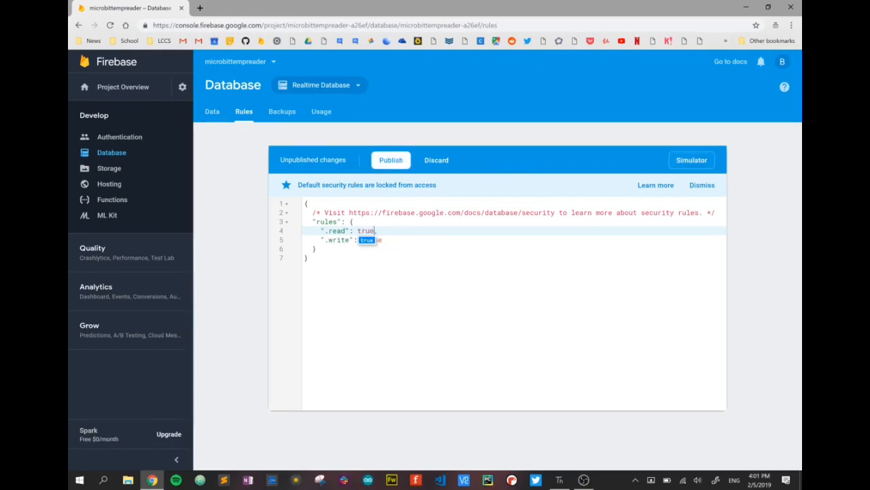
text(false)
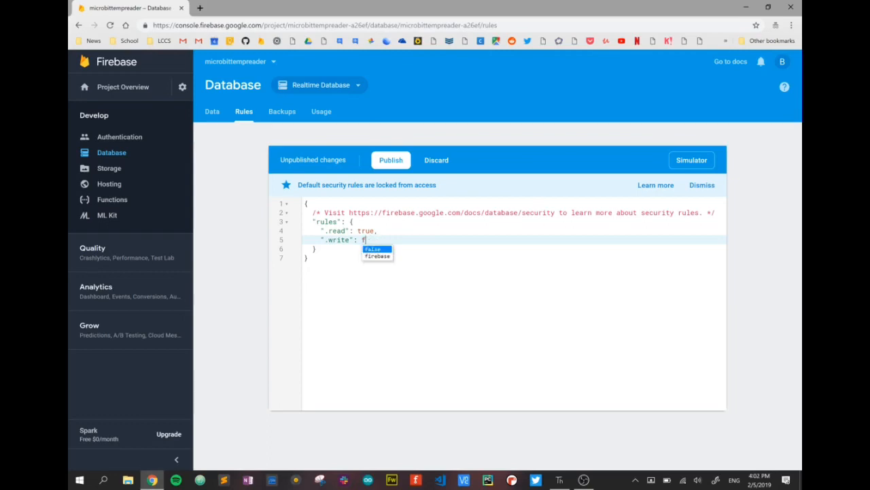
text(true)
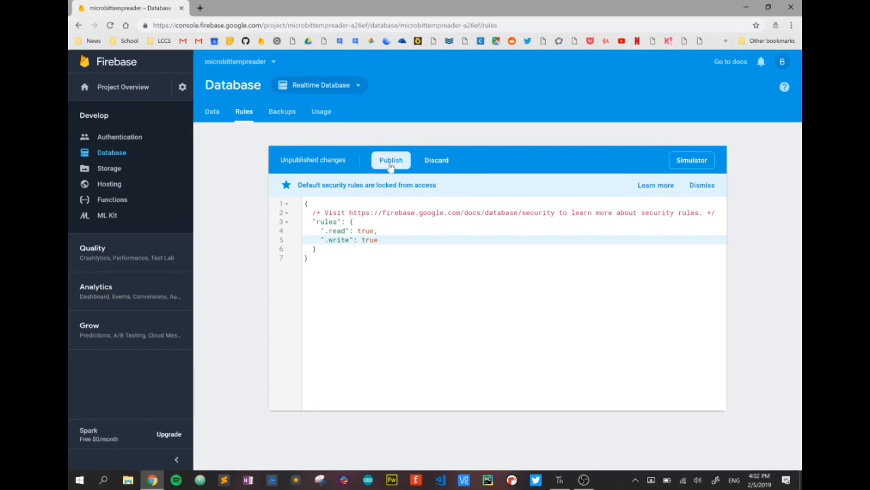
click(391, 160)
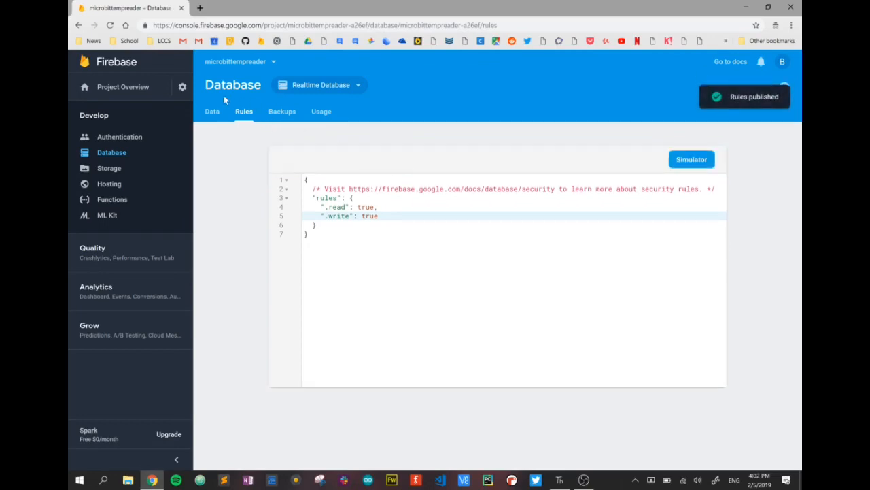
click(212, 111)
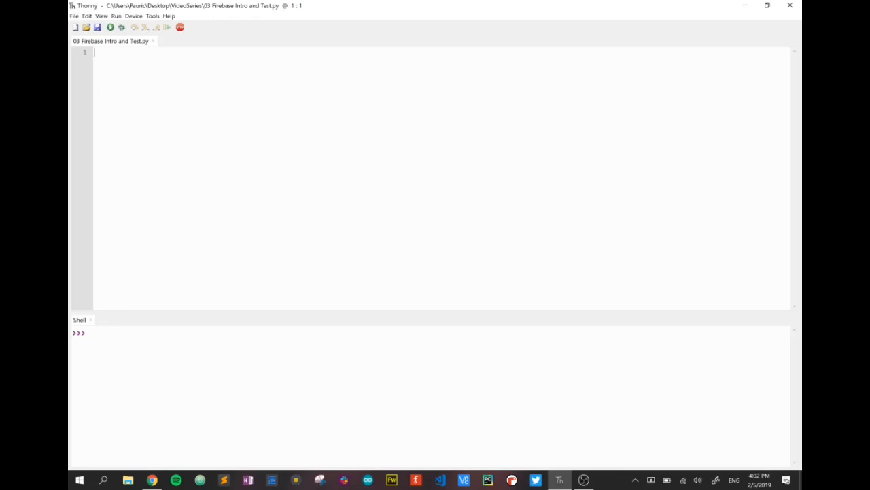
- Add 'from firebase import firebase' as the script's first line
text(f)
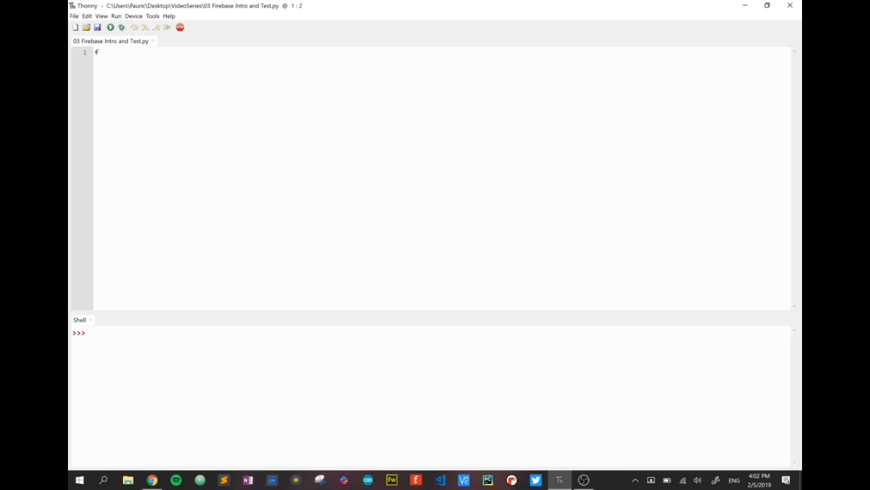
text(rom firebas)
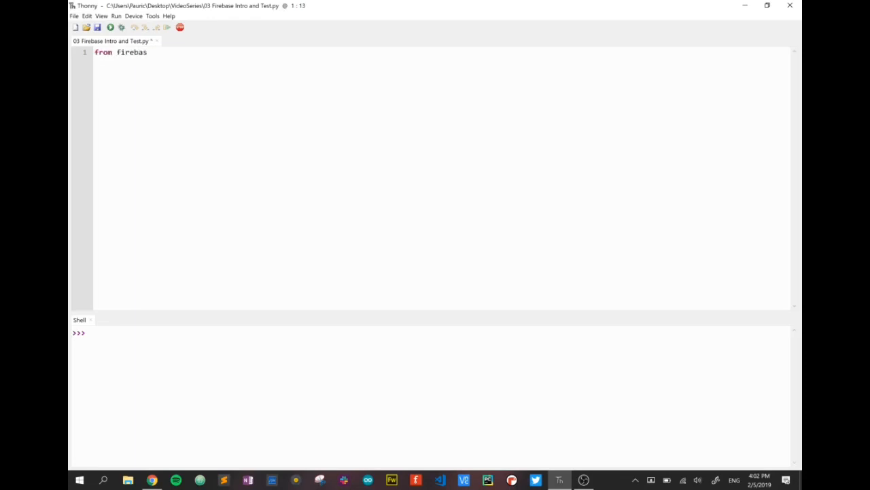
text(e imp)
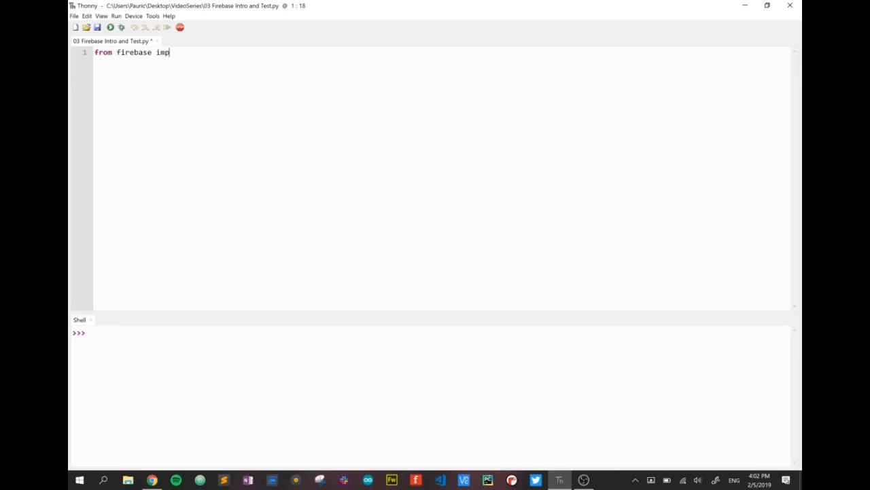
text(ort firebase)
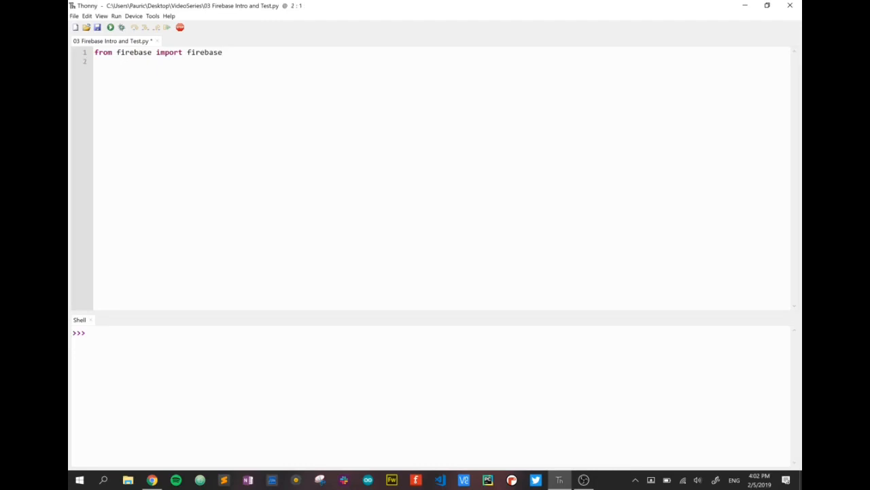
key(Enter)
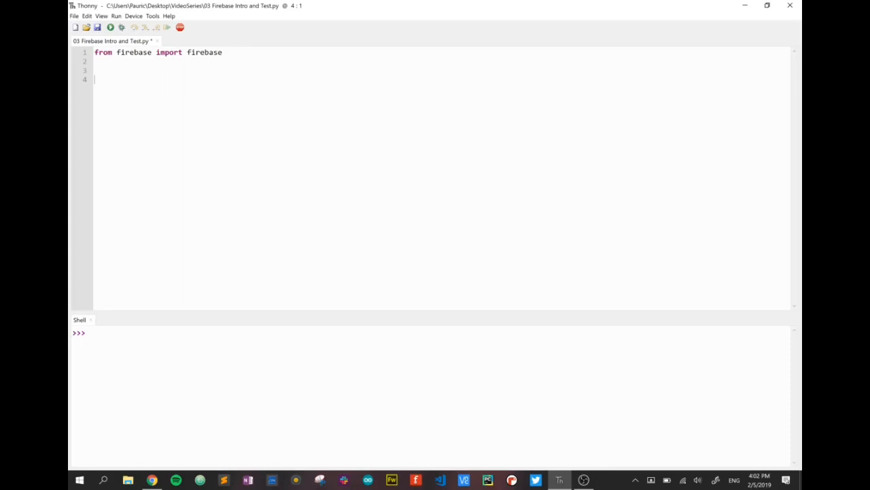
- Begin the connection line 'FBConn = firebase.FirebaseApplication('
text(FBCon)
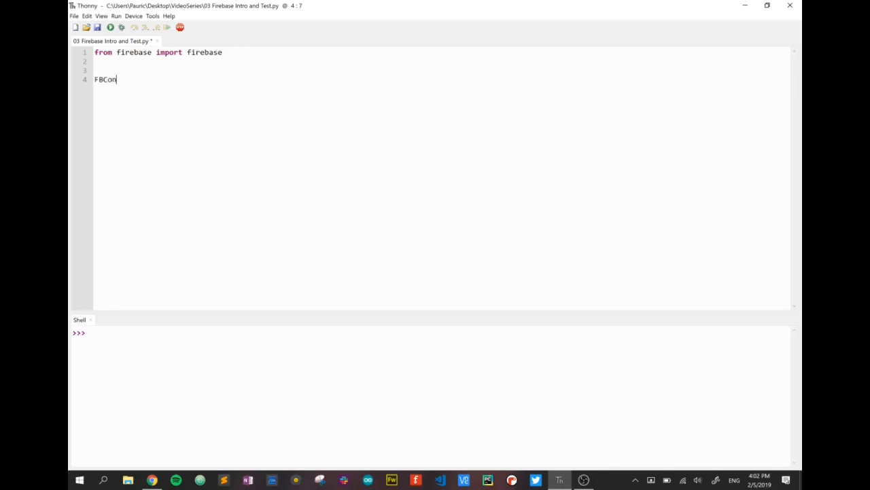
text(n =)
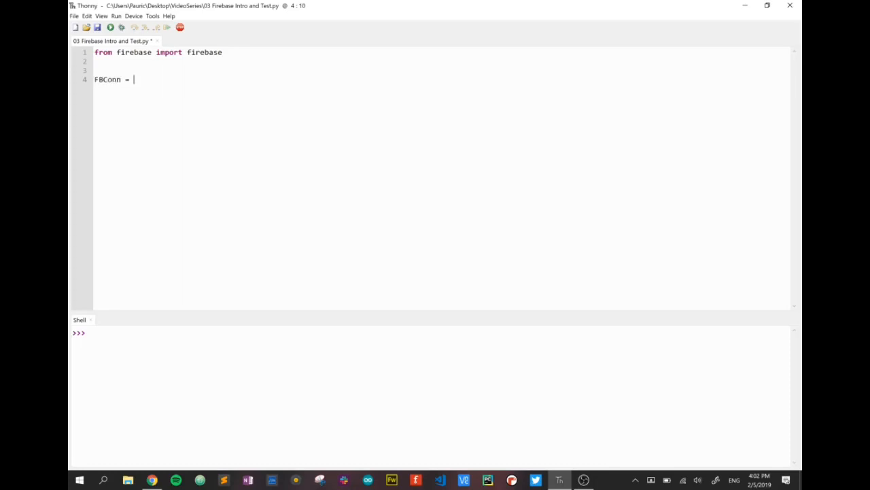
text(fireba)
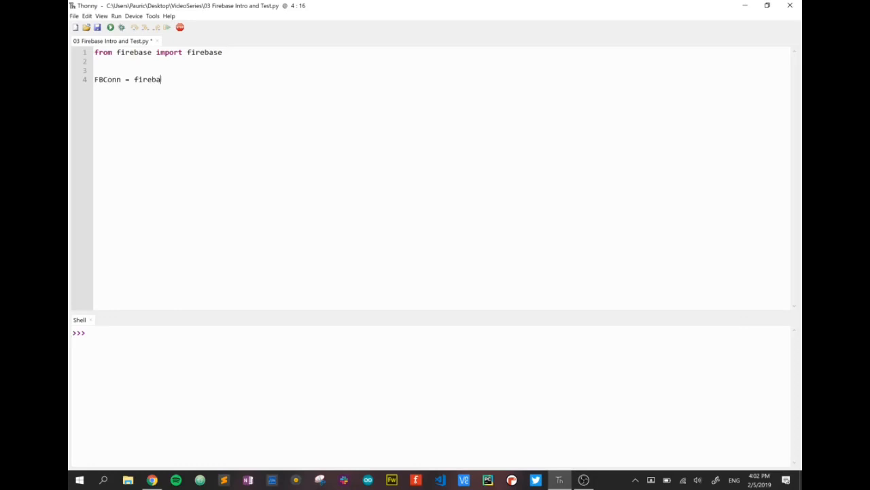
text(se.Fr)
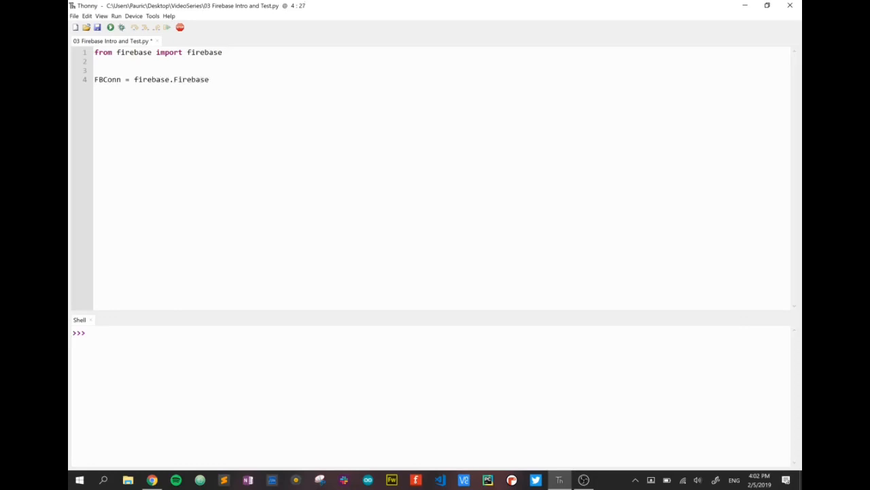
text(Application)
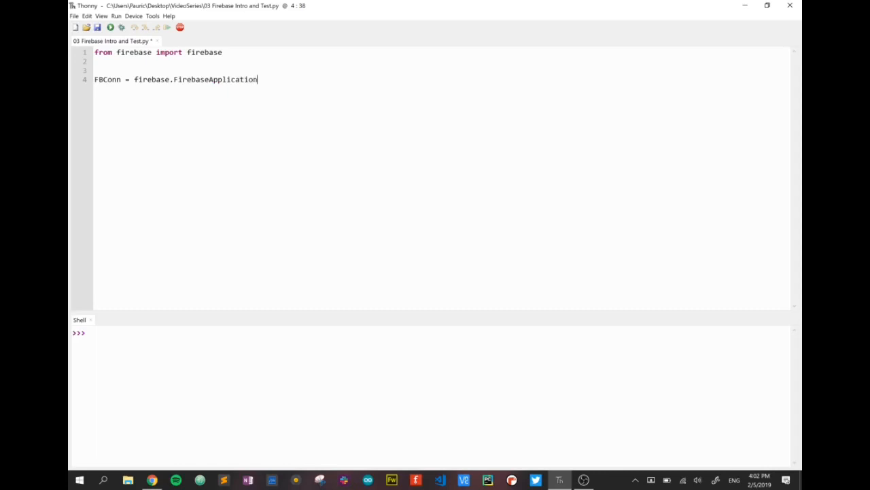
text((')
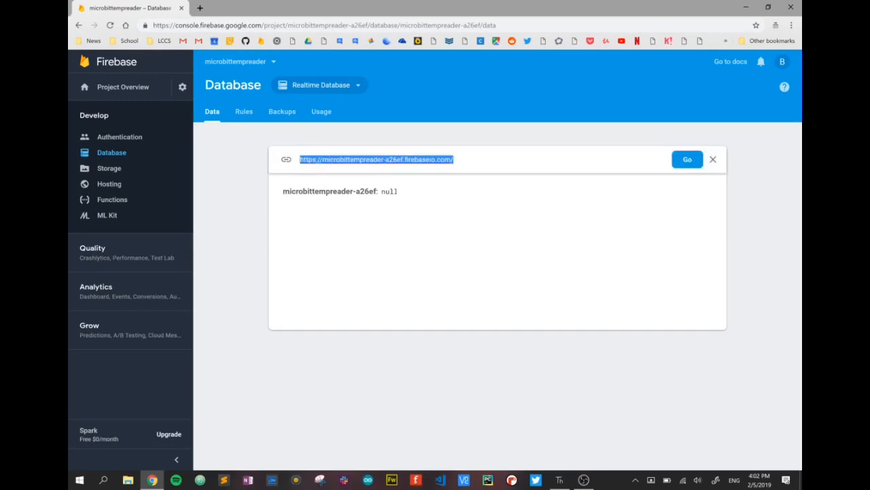
mouse_move(562, 480)
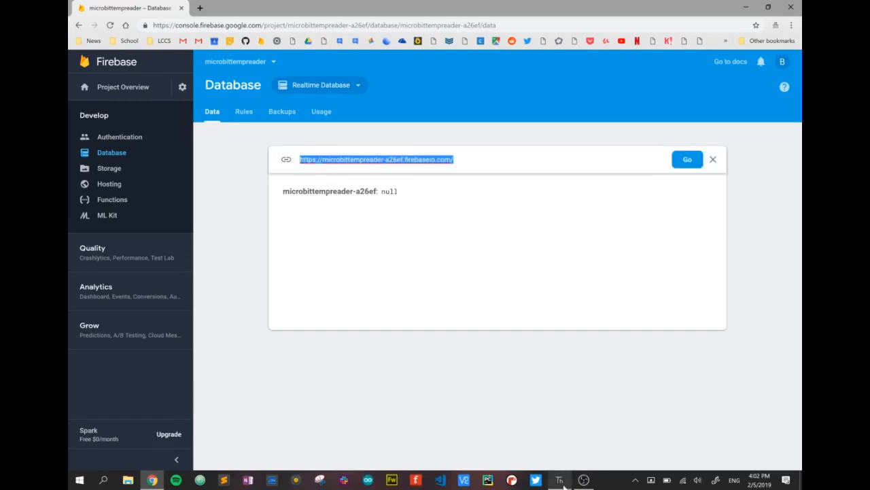
- Paste the database URL and close the FirebaseApplication call with ', None)'
click(556, 478)
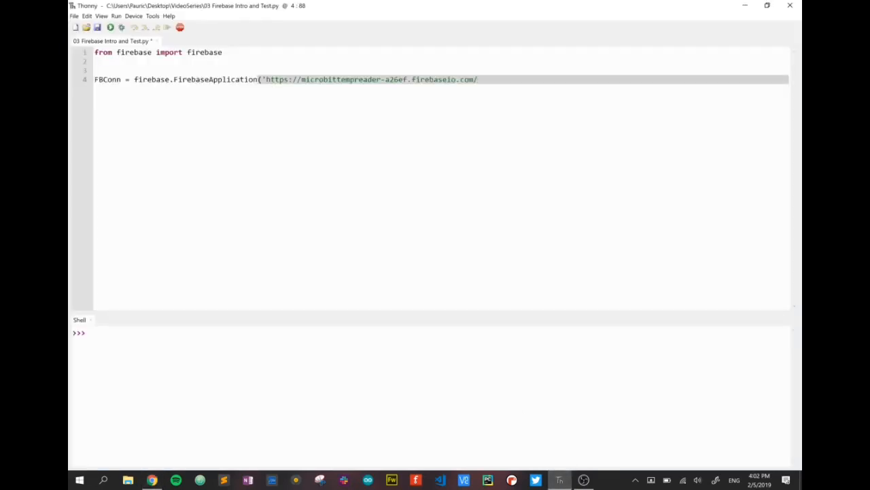
text(')
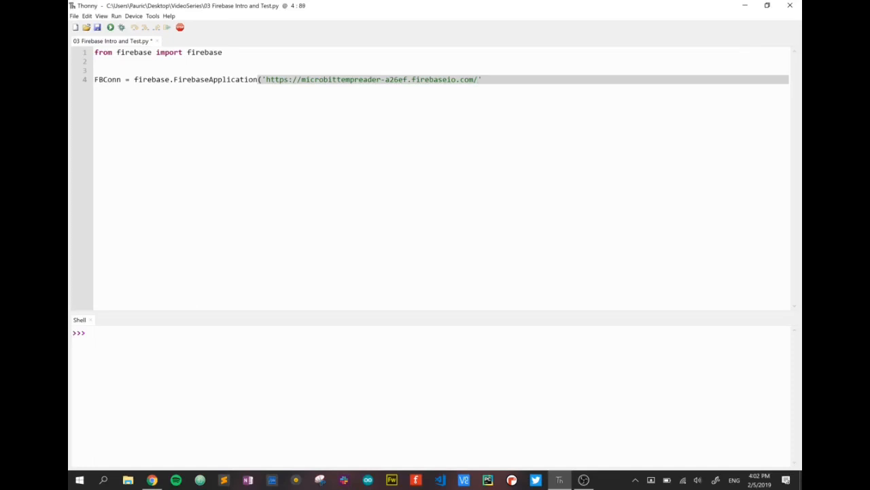
text(, None)
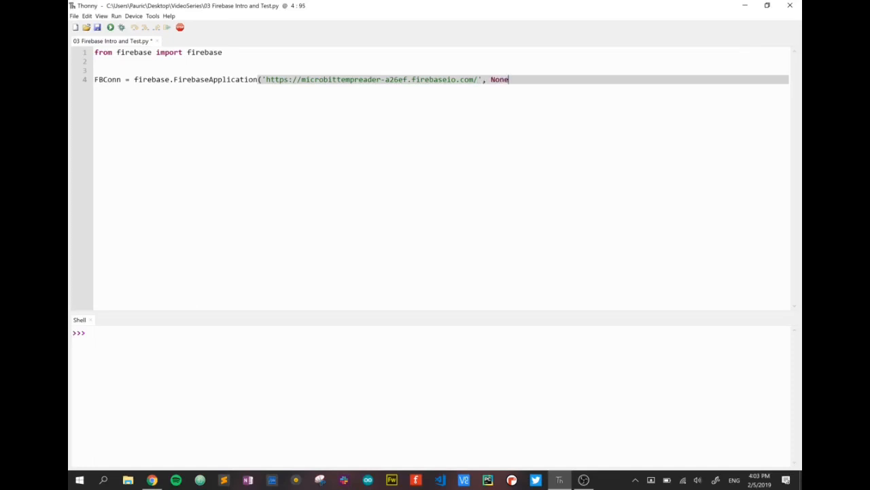
text())
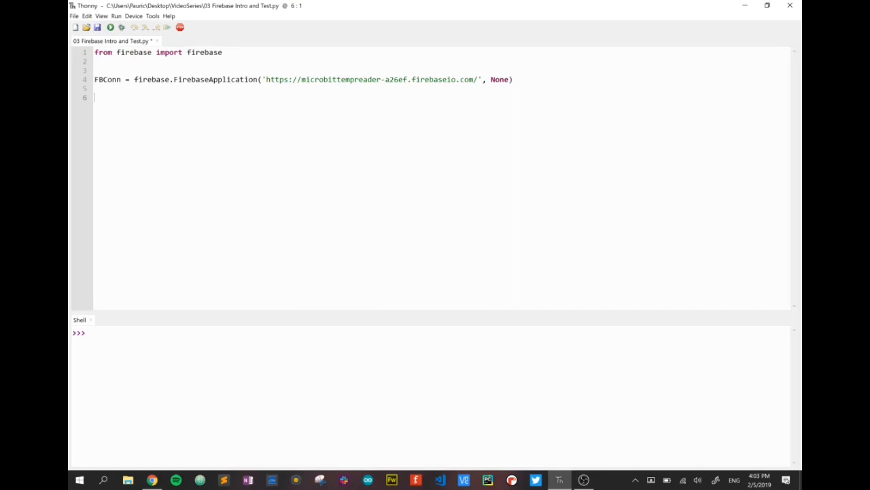
- Add a while True loop with temperature = int(input("What is the temperature? "))
text(while True:)
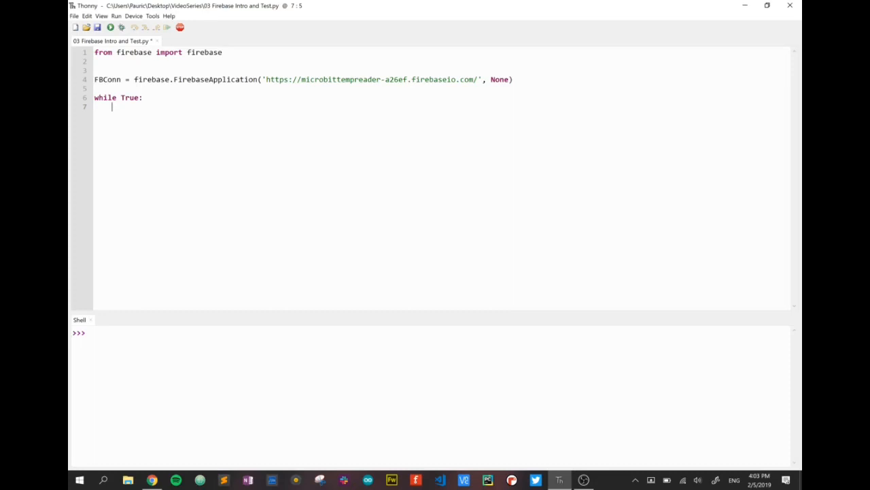
text(temperature =)
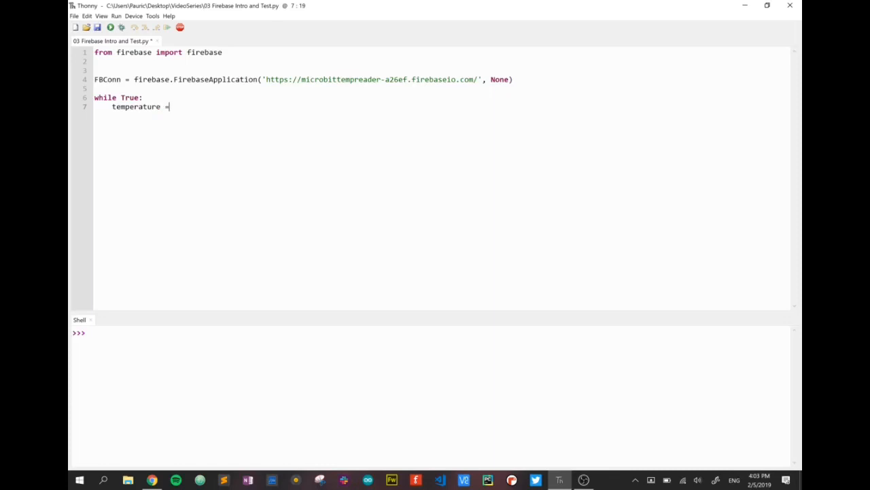
text(int)
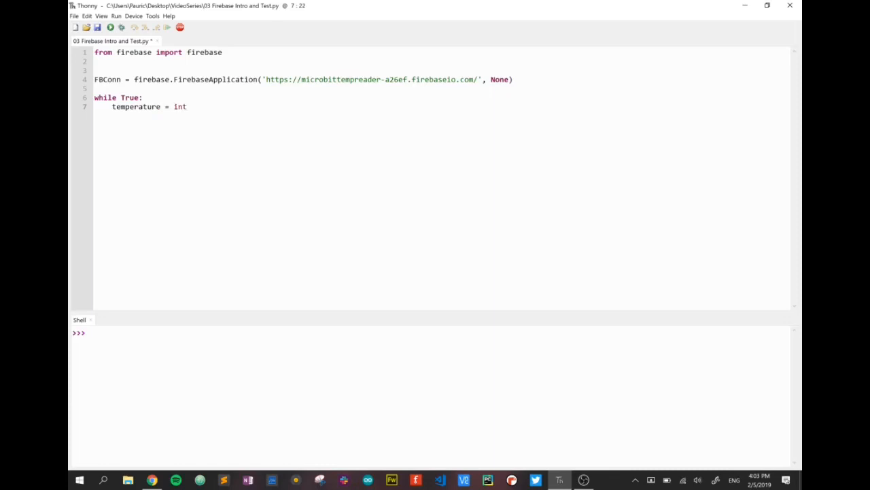
text((input()
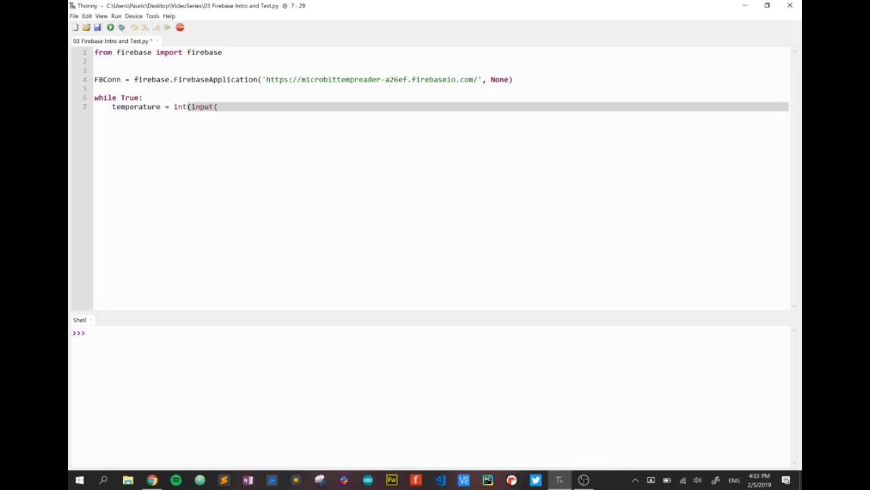
text("What is t)
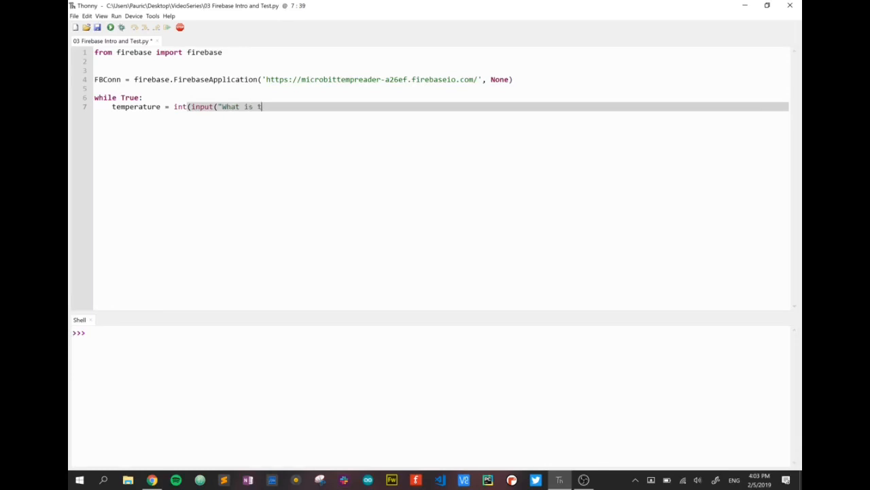
text(he temperature)
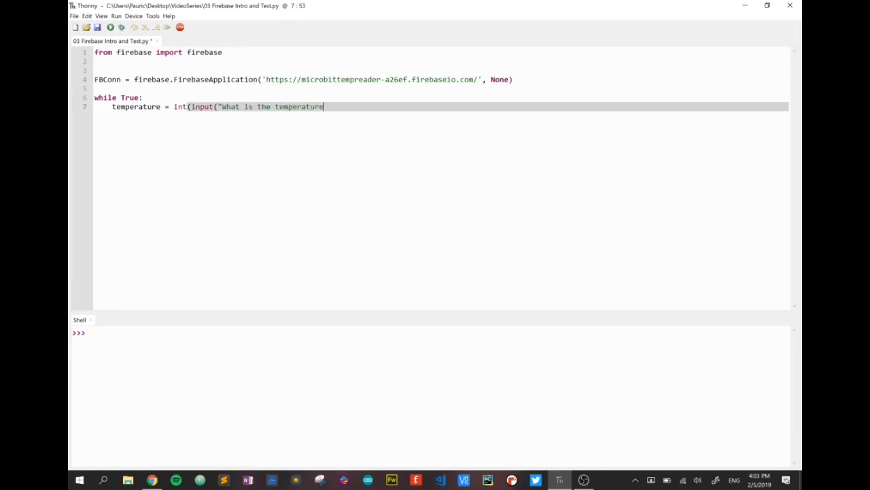
text(? @)
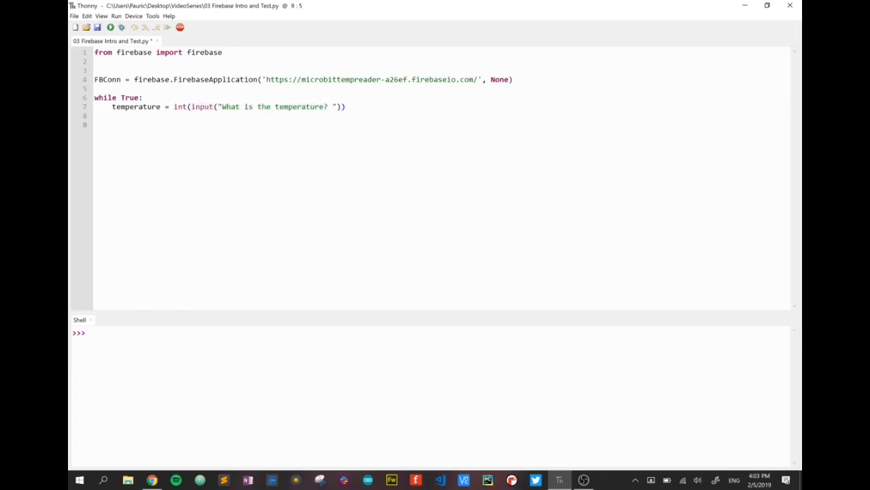
- Add data_to_upload = { 'Temp' : temperature } to the loop body
text(d)
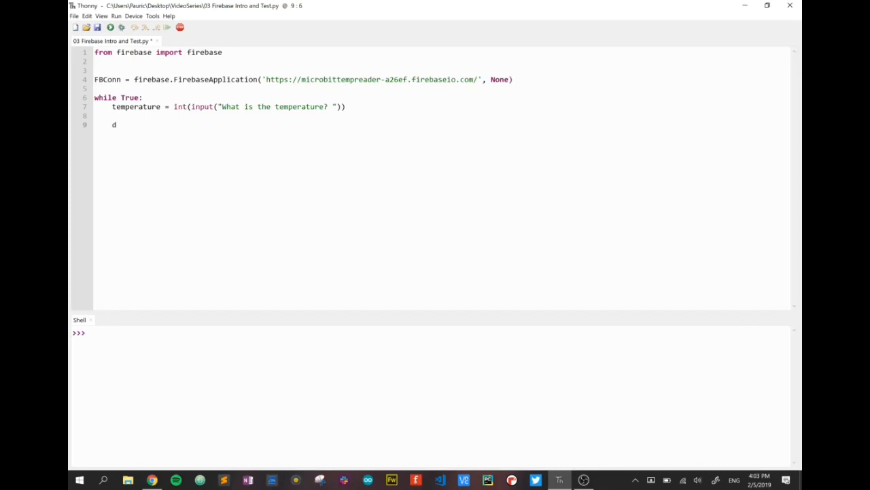
text(ata_)
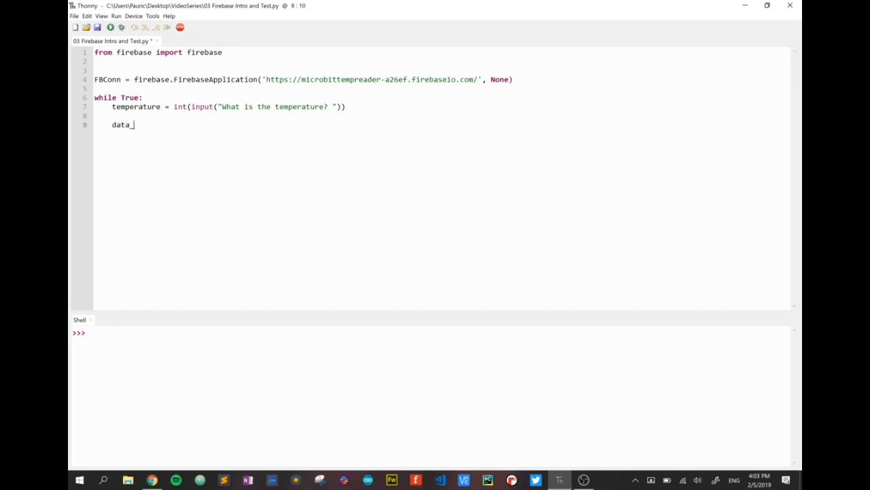
text(to_)
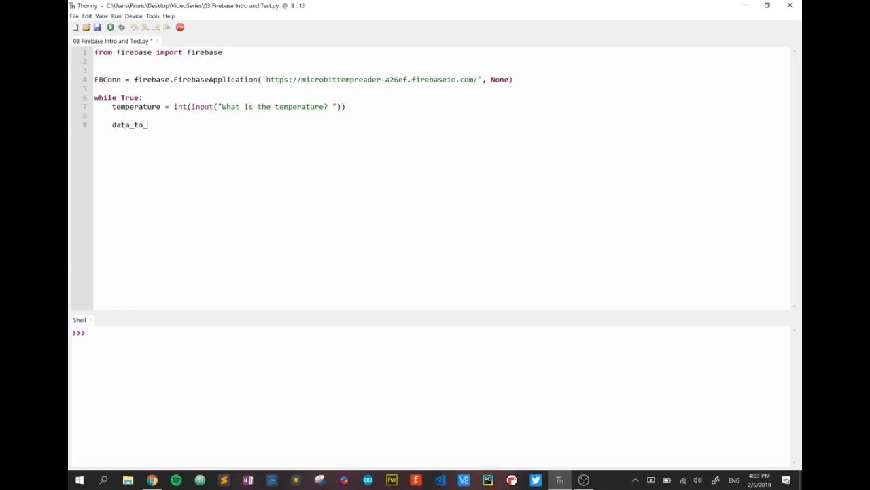
text(uplo)
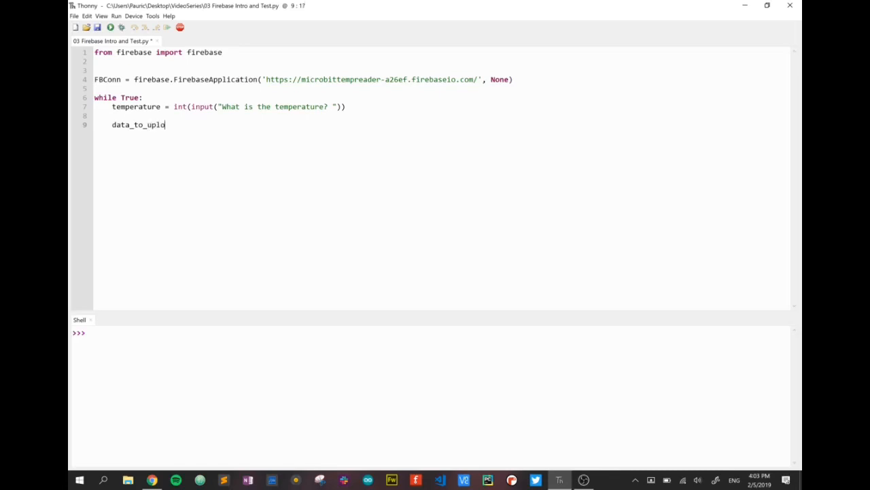
text(ad)
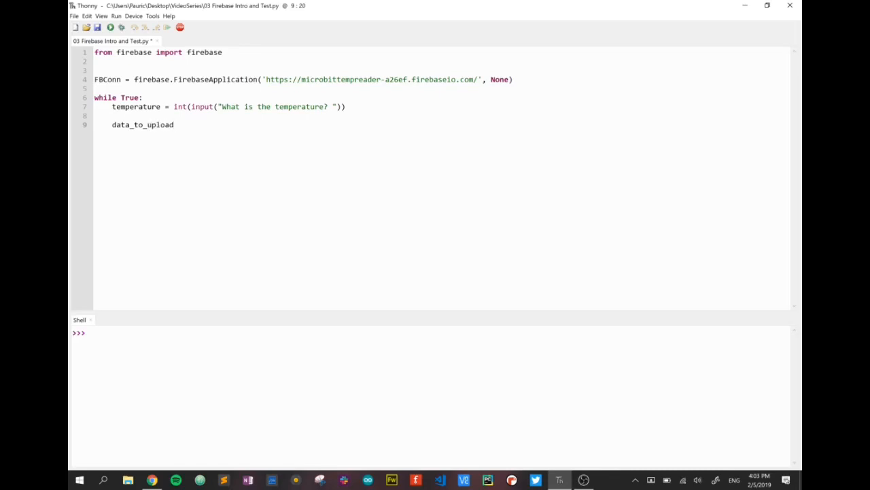
text(= {)
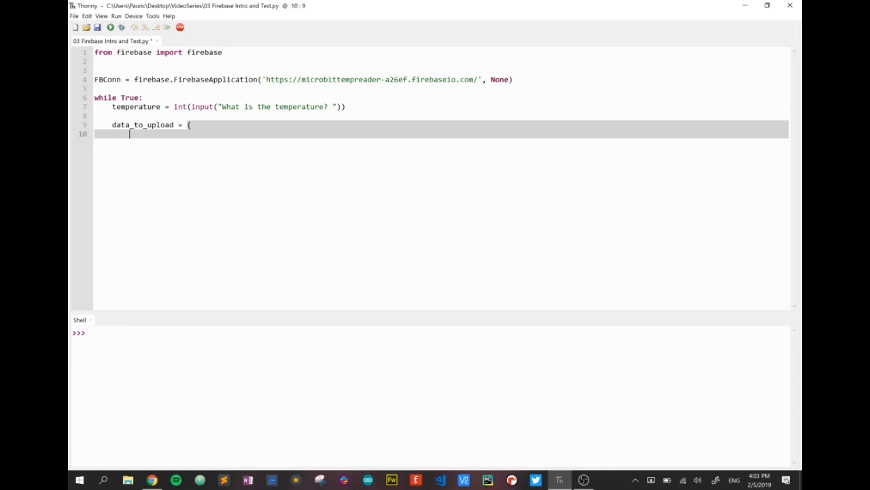
text('Temp')
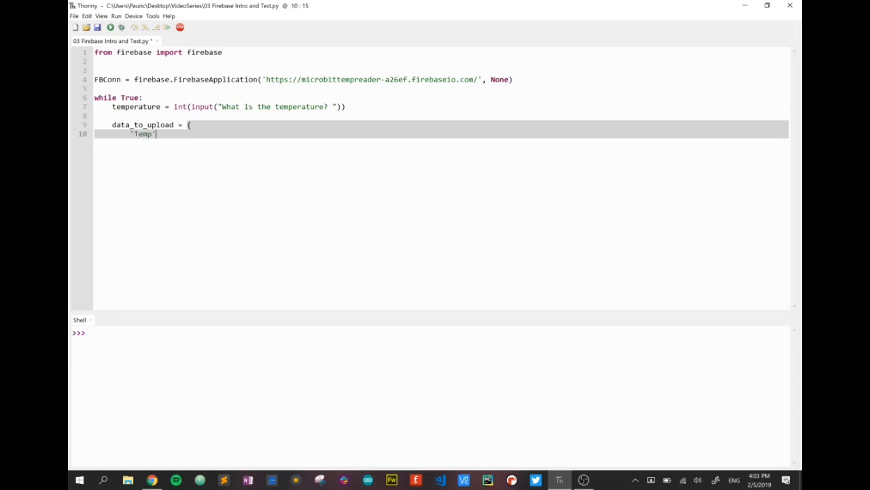
text(: temperature)
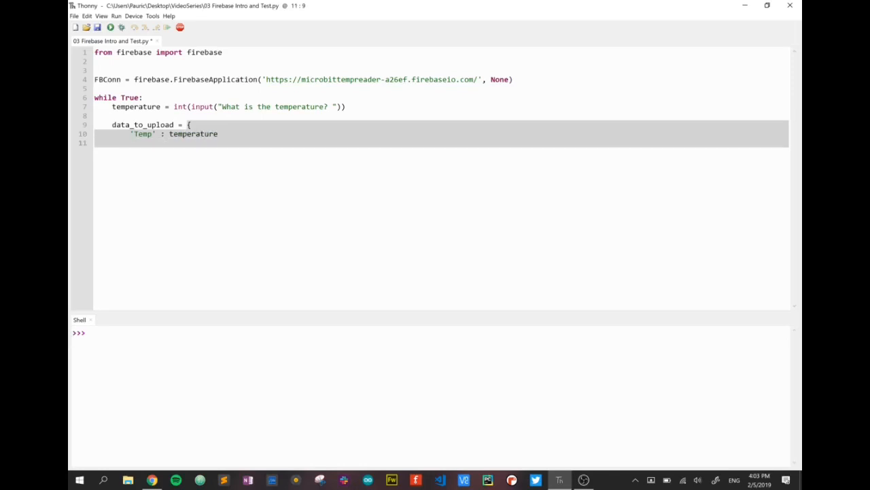
text(})
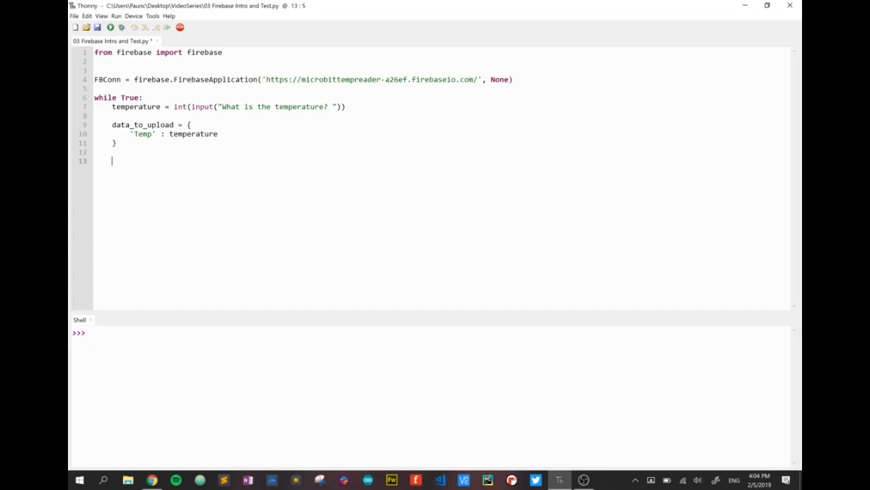
- Add result = FBConn.post('/MyTestData/', data_to_upload) and start a new line
text(result =)
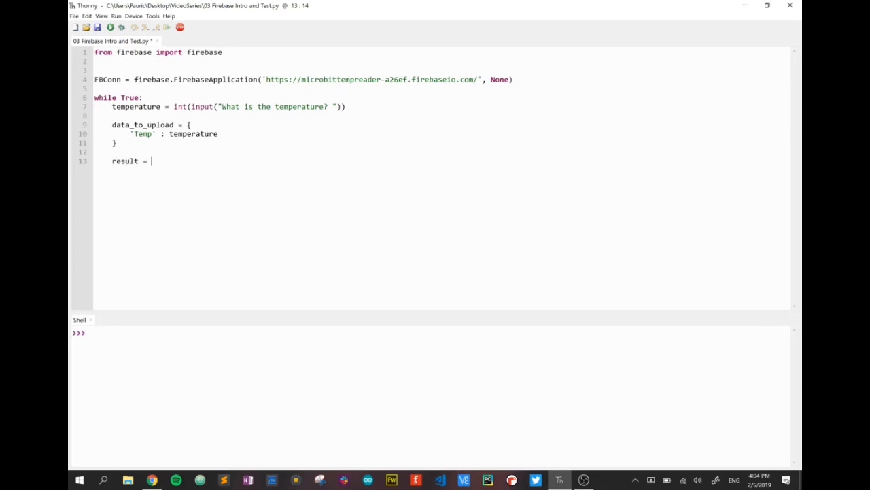
text(FBCon)
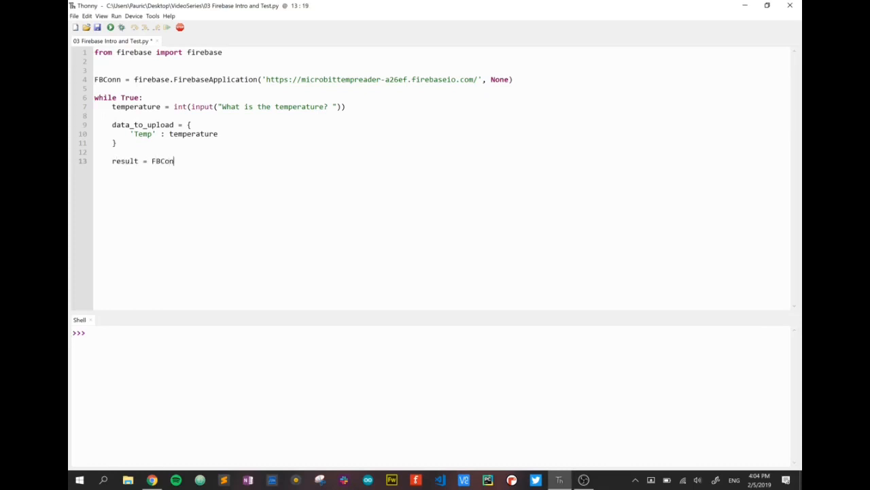
text(.post()
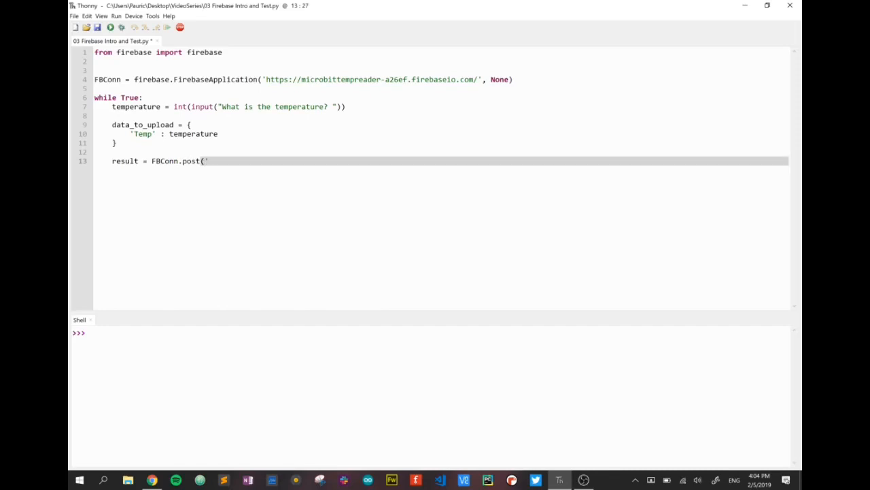
text(/My)
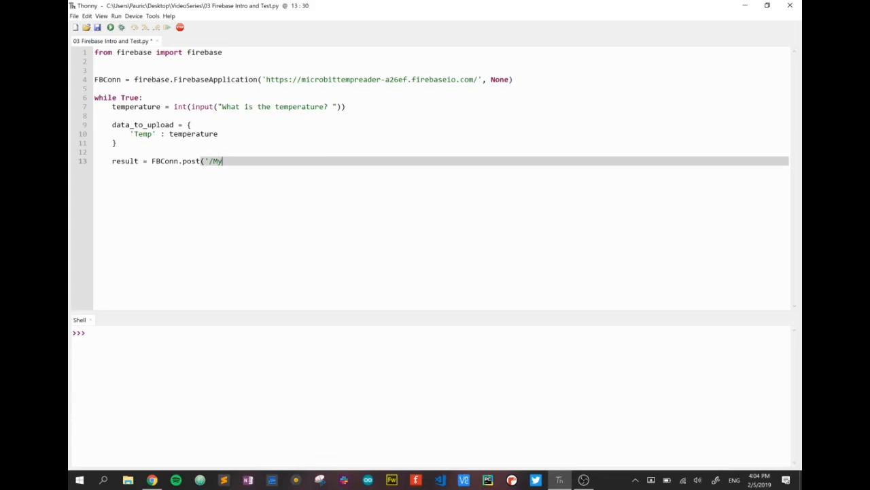
text(TestDa)
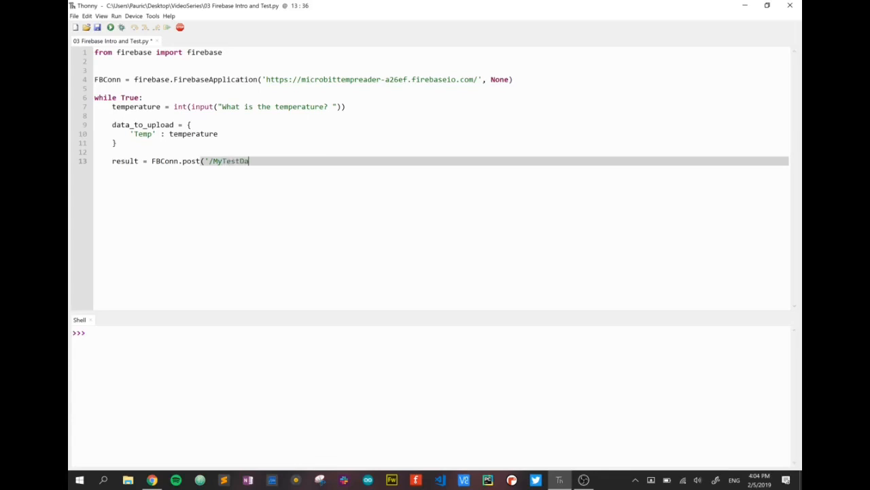
text(ta)
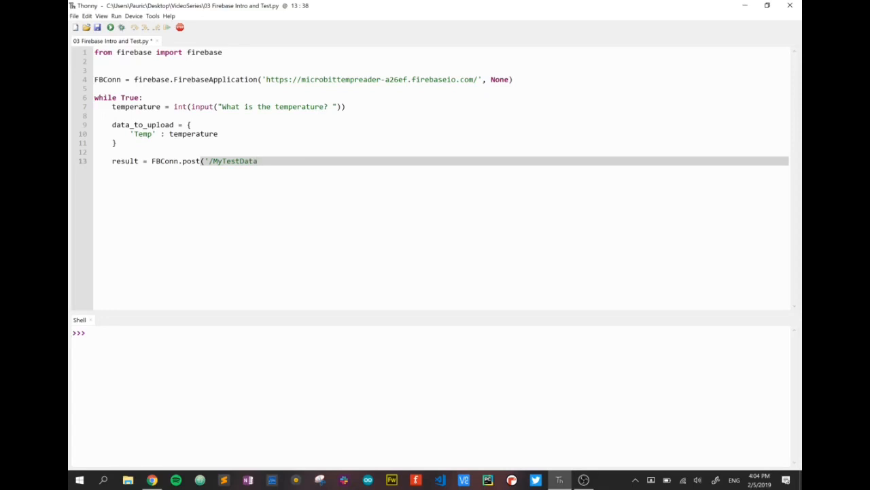
text(/')
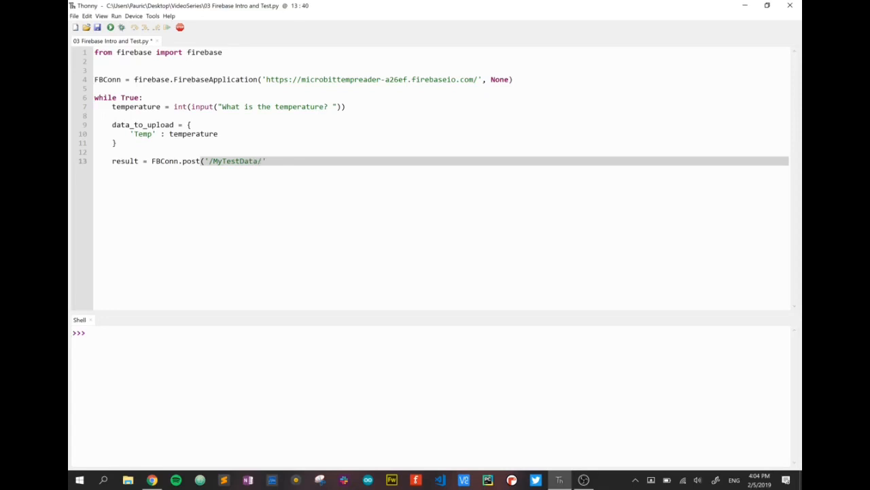
text(, da)
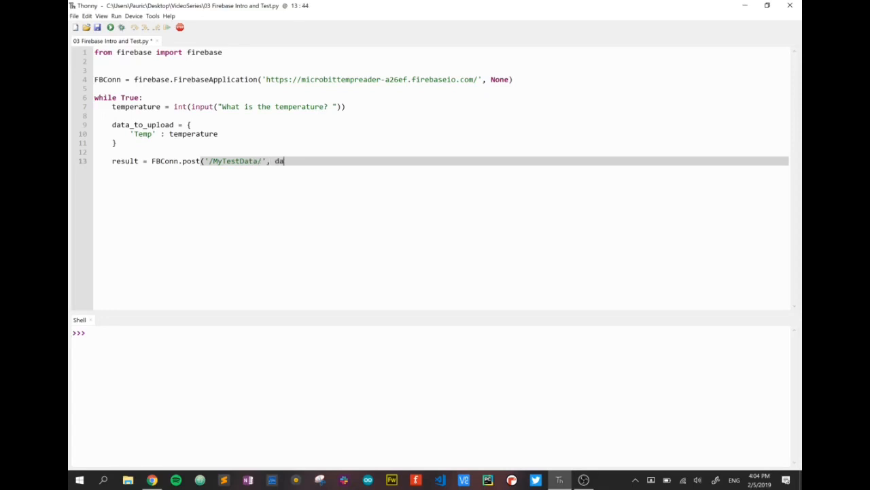
text(ta_to_)
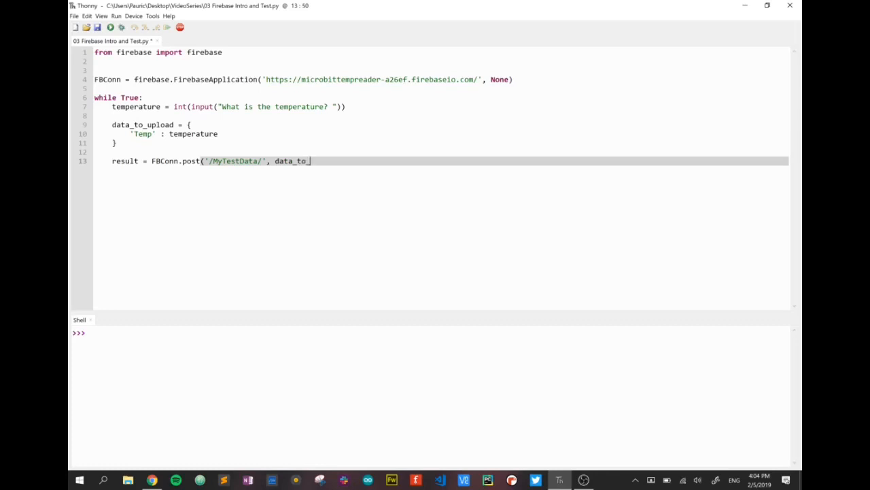
text(upload))
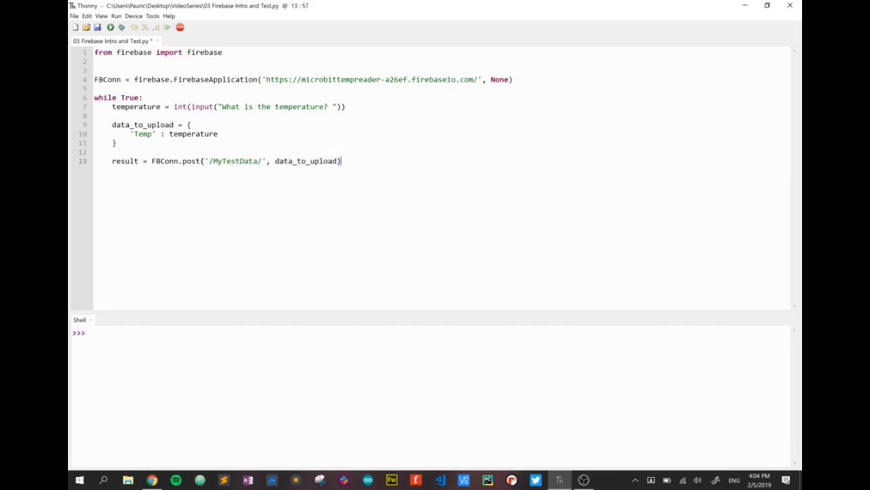
key(Enter)
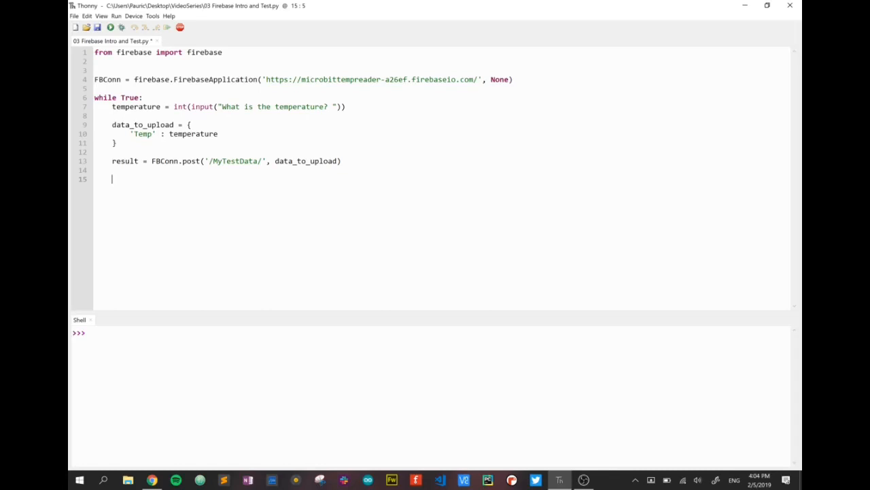
- Add a print(result) line on line 15, below the FBConn.post call
text(print ()
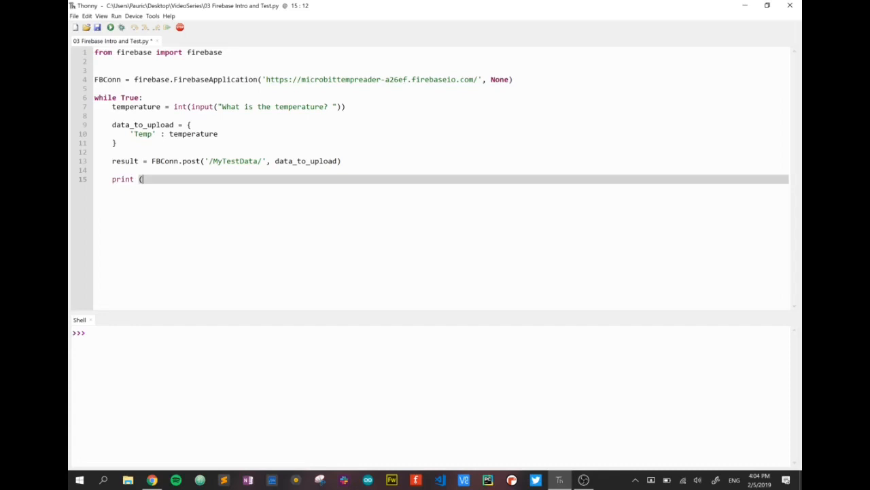
text(result))
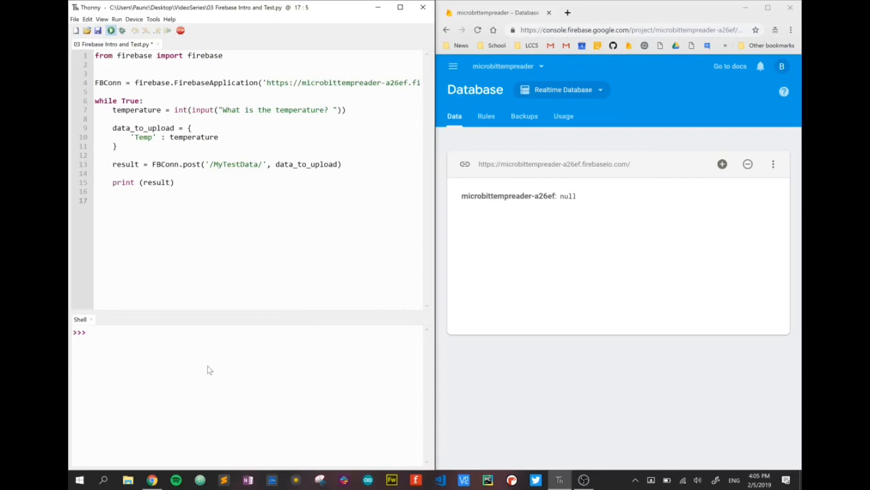
- Run the script with temperature 23 and expand MyTestData's new key to show Temp: 23
click(112, 30)
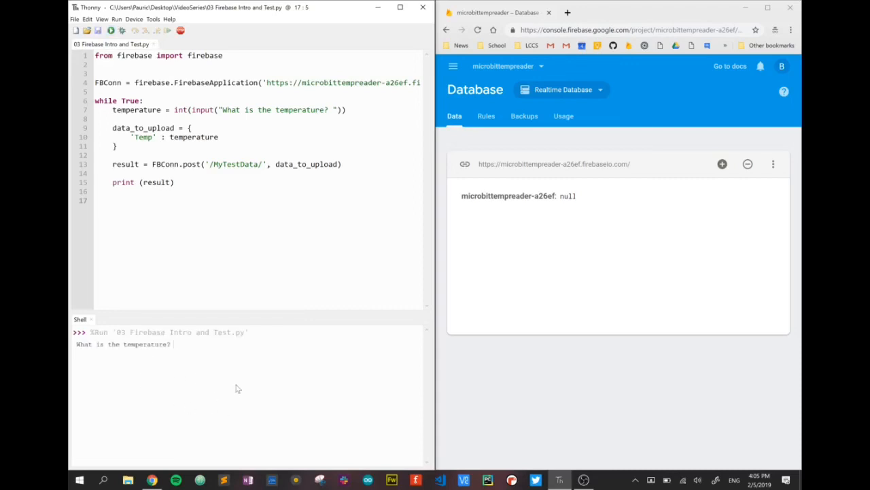
text(23)
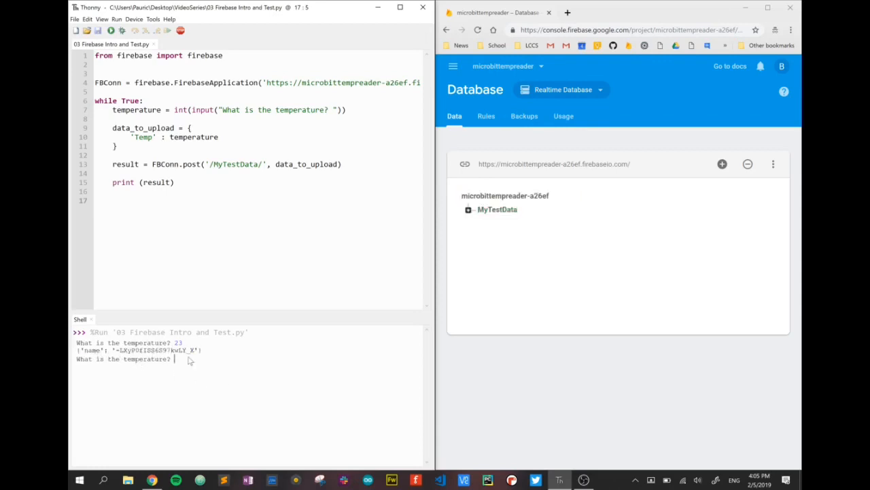
mouse_move(95, 374)
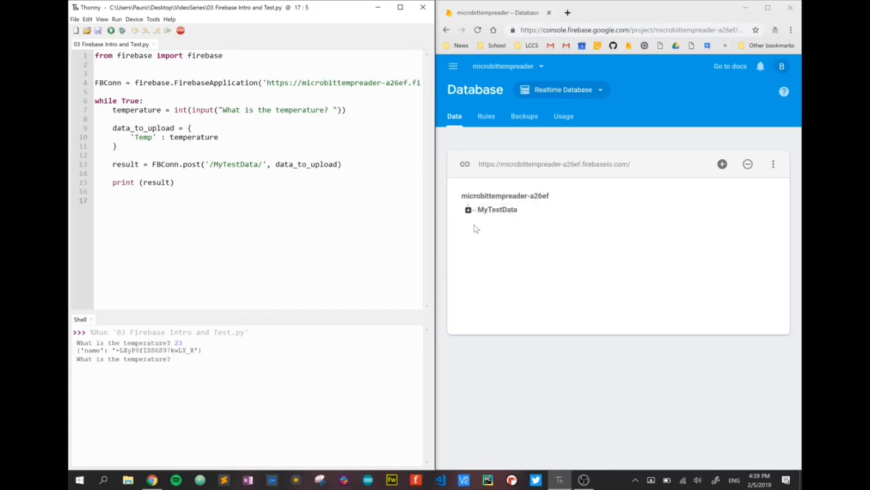
mouse_move(471, 212)
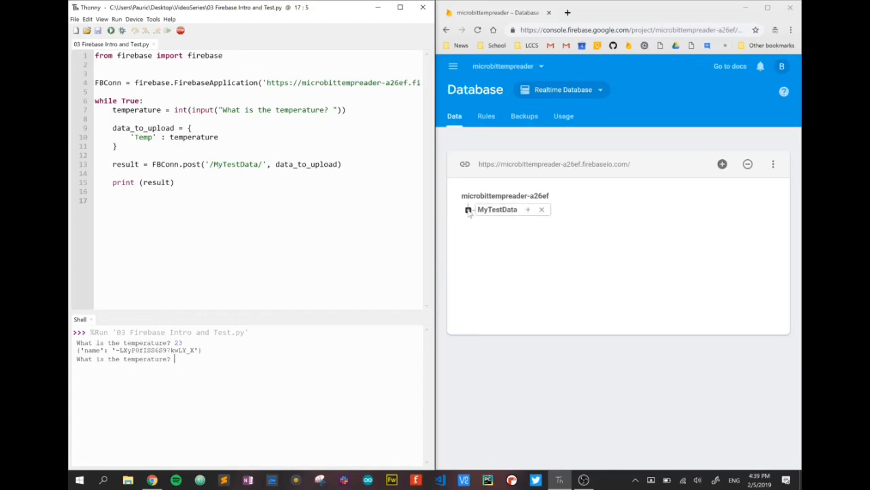
click(469, 209)
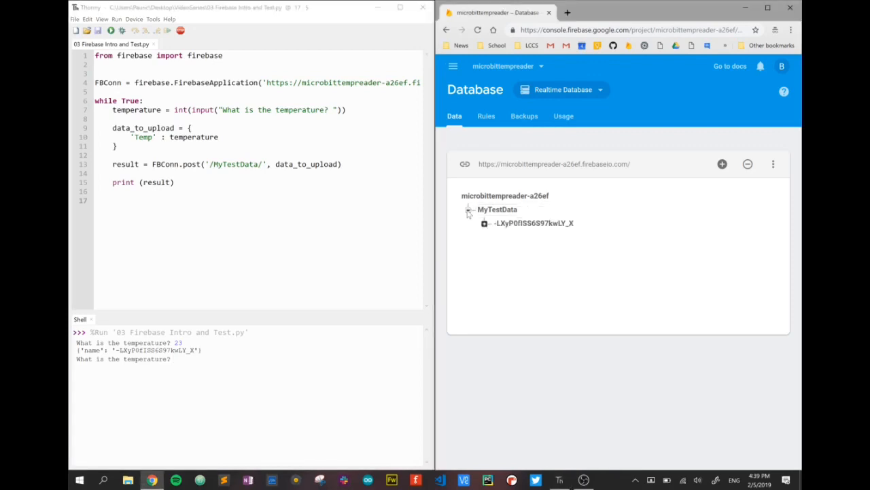
click(534, 223)
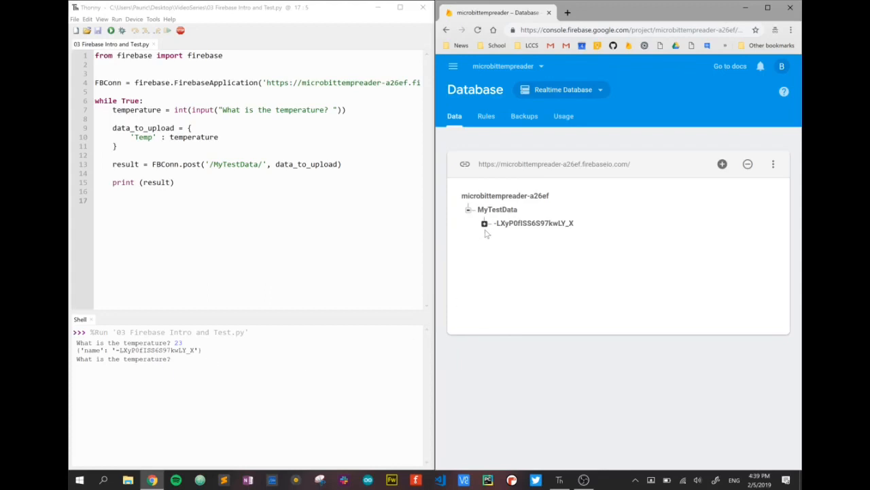
click(482, 223)
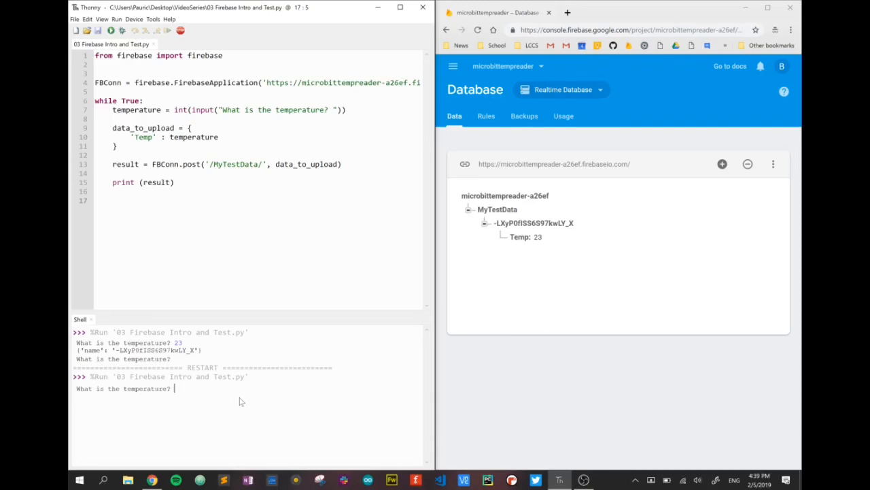
- Enter temperatures 45 and 56, checking the new Temp entries under MyTestData in Firebase
text(45)
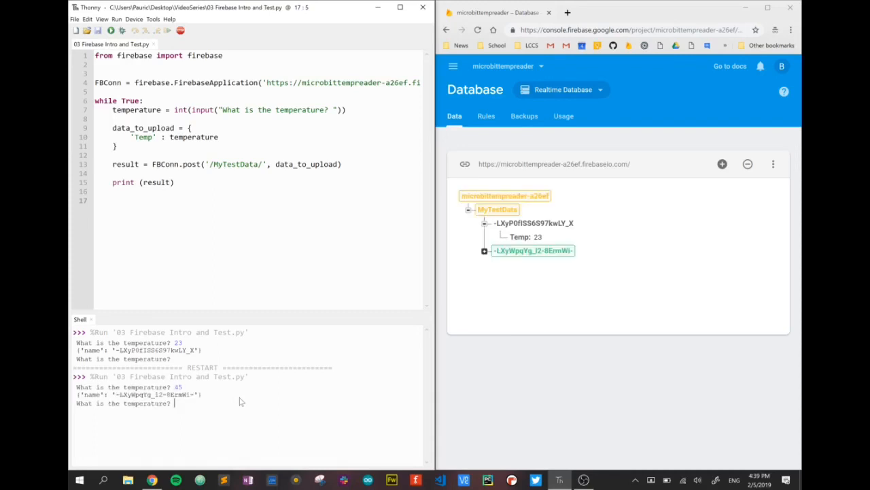
click(484, 251)
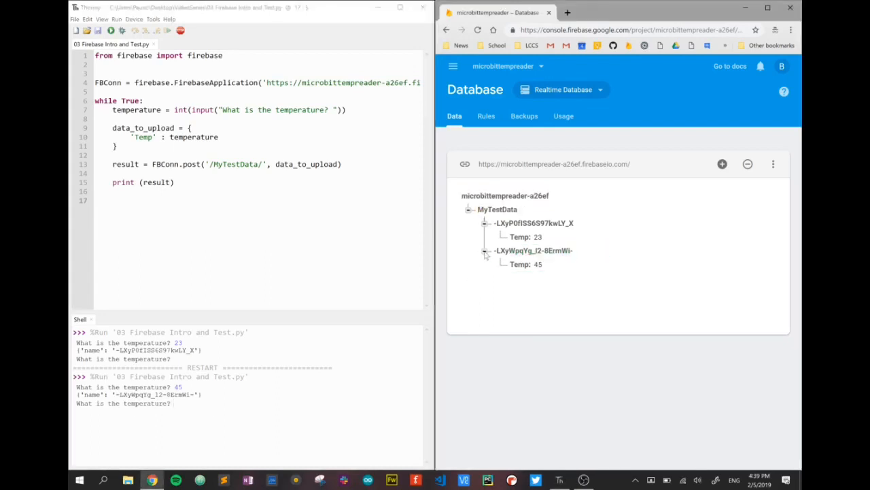
mouse_move(289, 377)
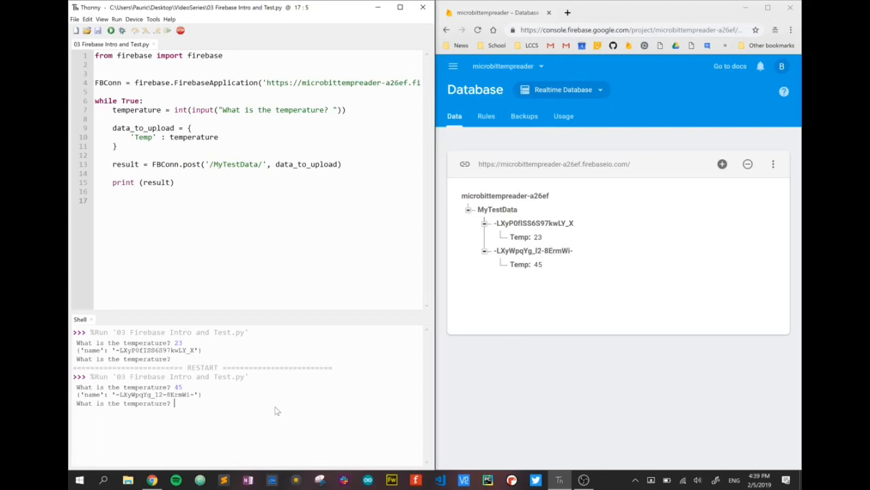
text(56)
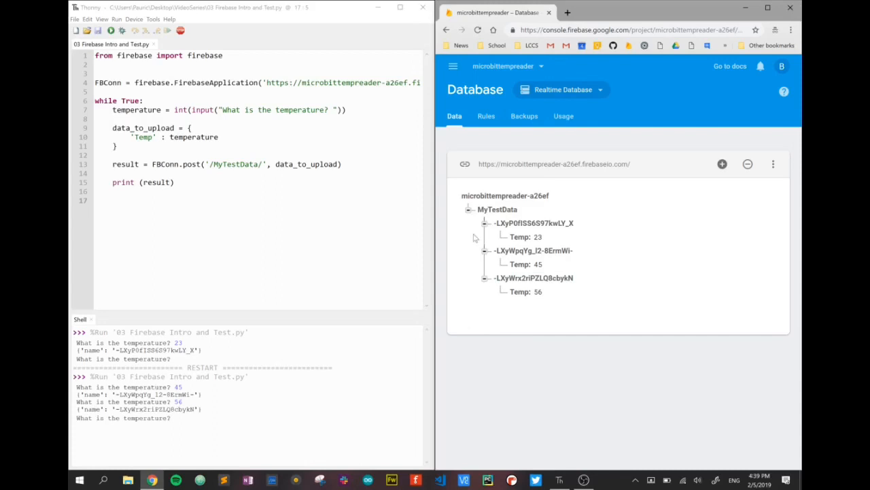
click(469, 209)
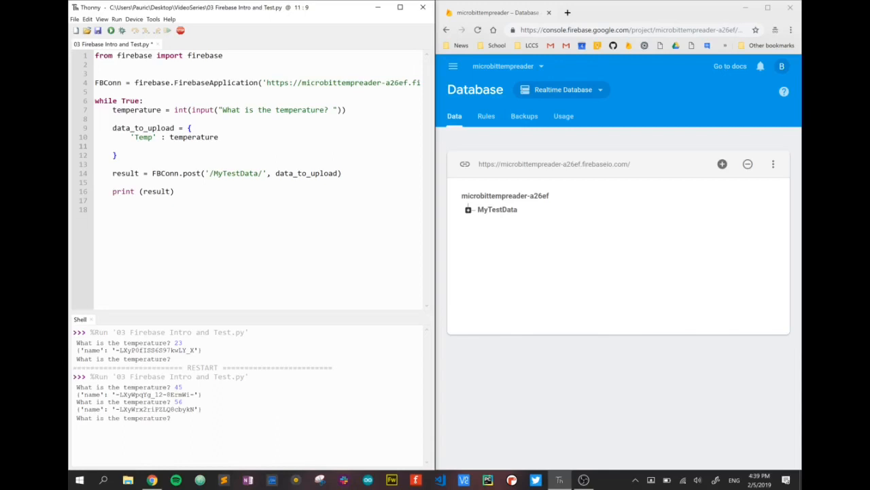
- Add 'Name': "John Smith" after the Temp key in data_to_upload
text('Name' :)
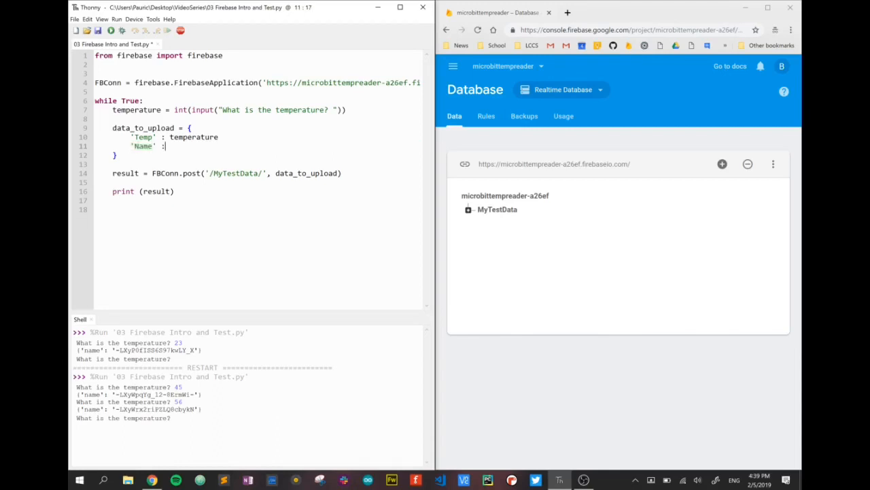
text(")
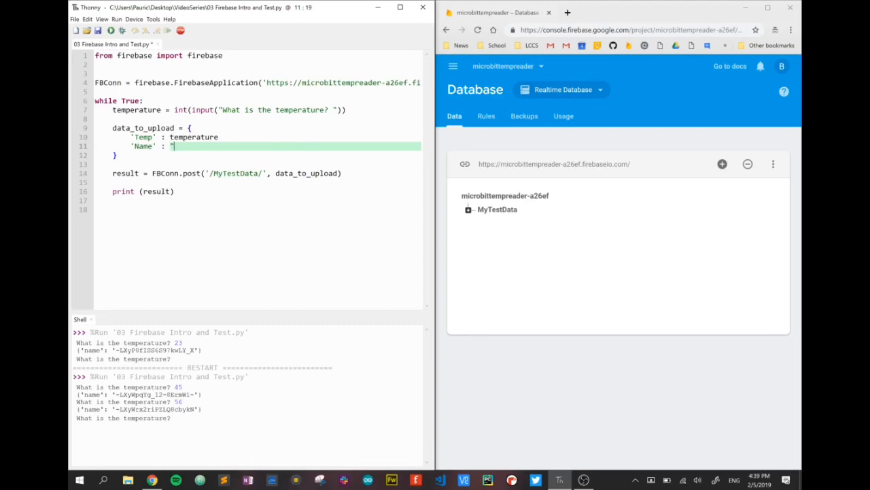
text(John Smith)
click(258, 137)
text(,)
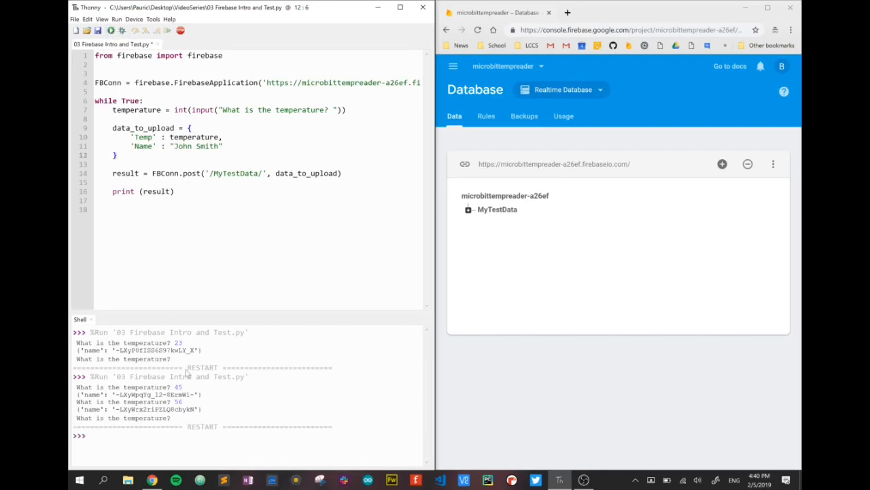
- Run the script with temperature 24 and expand the newest entry showing Name: John Smith and Temp: 24
click(121, 32)
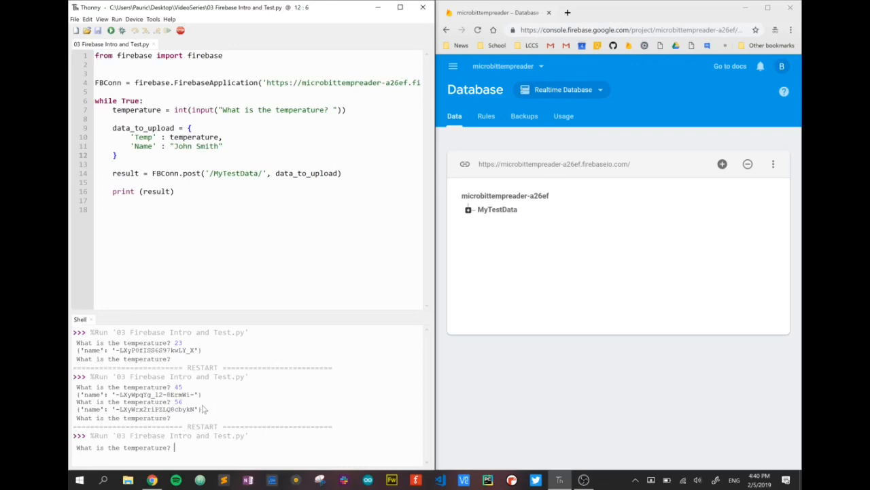
text(24)
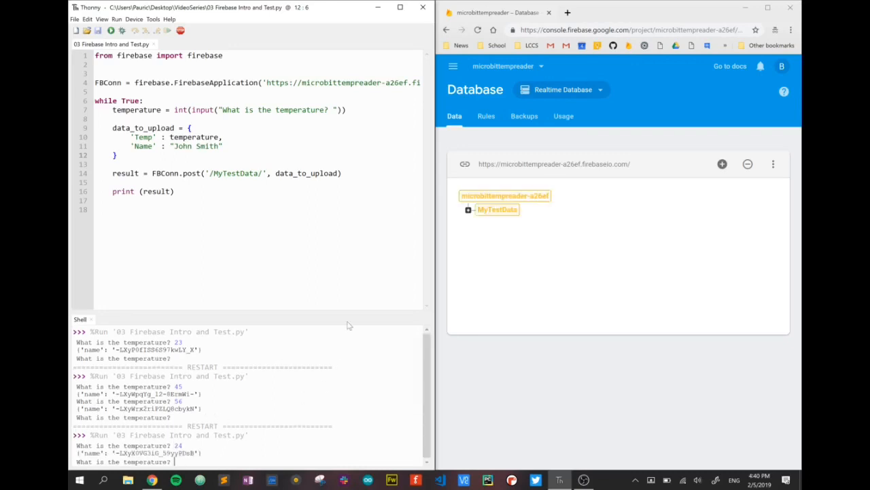
click(468, 209)
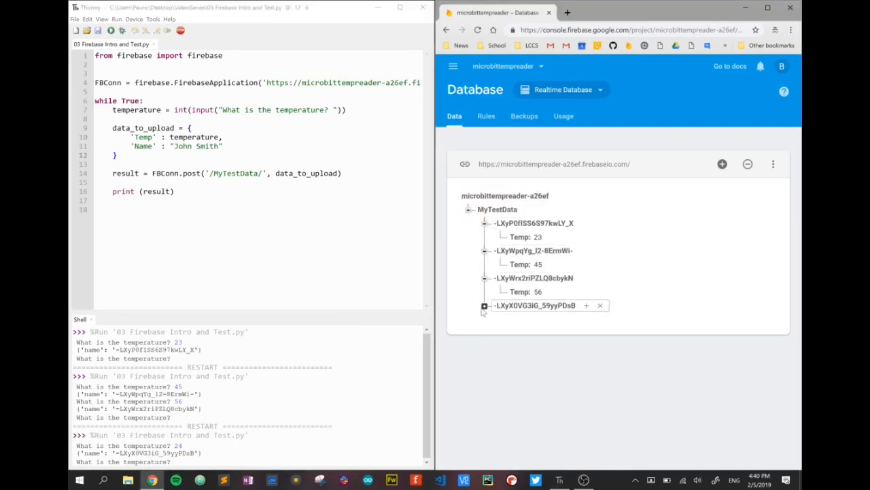
click(483, 305)
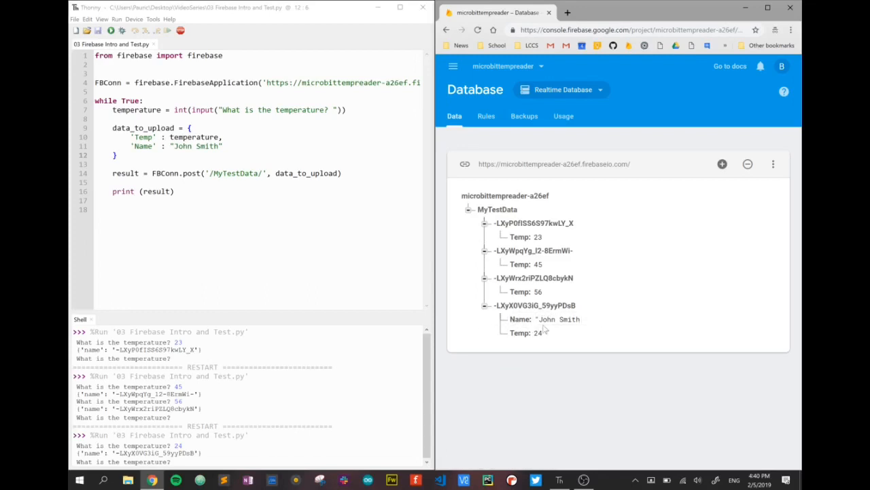
mouse_move(522, 379)
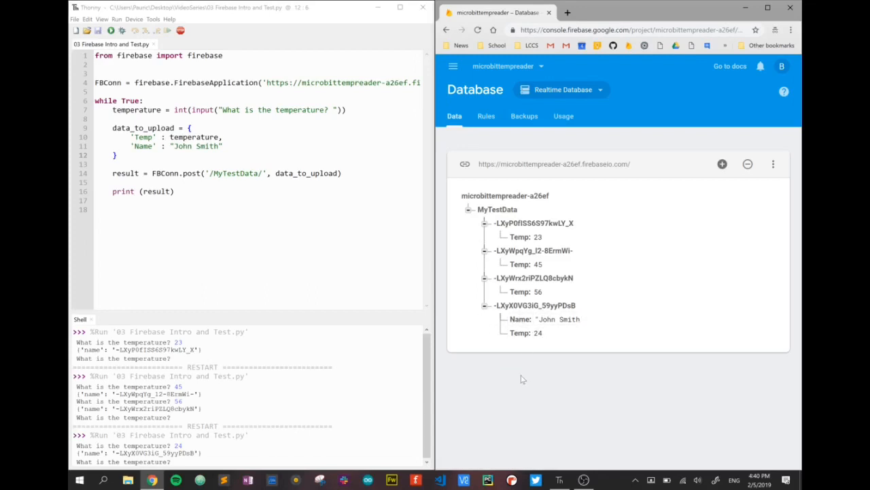